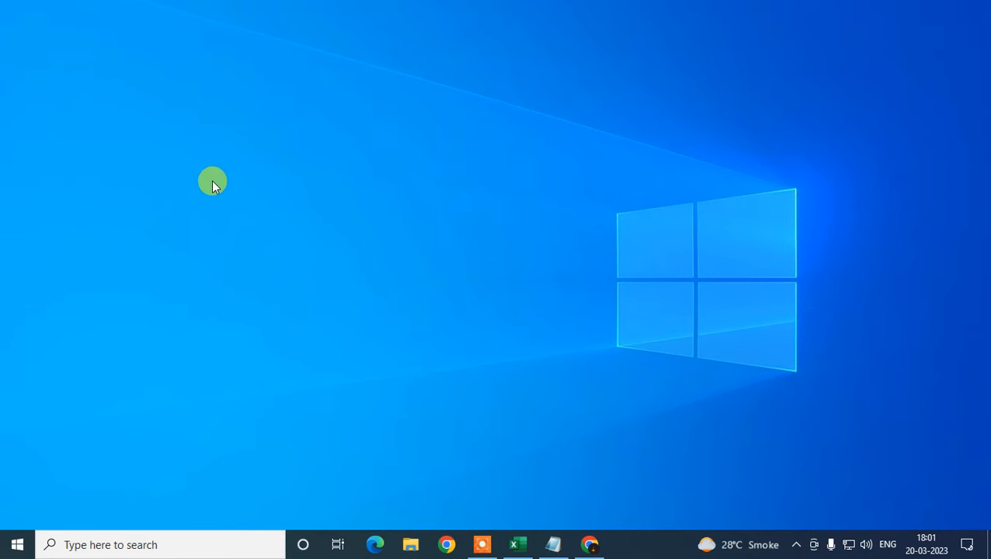
{"action": "mouse_move", "coordinate": [318, 229]}
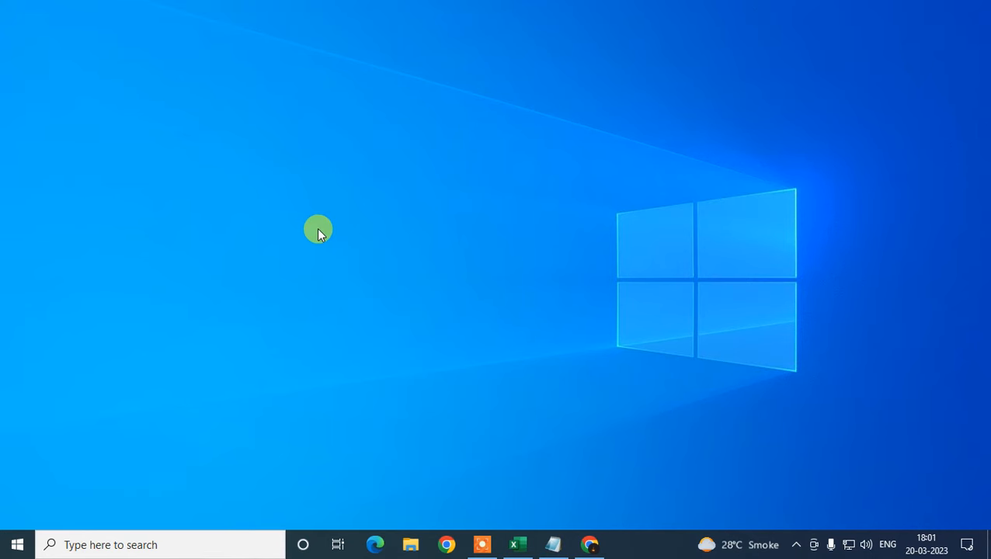
{"action": "mouse_move", "coordinate": [258, 133]}
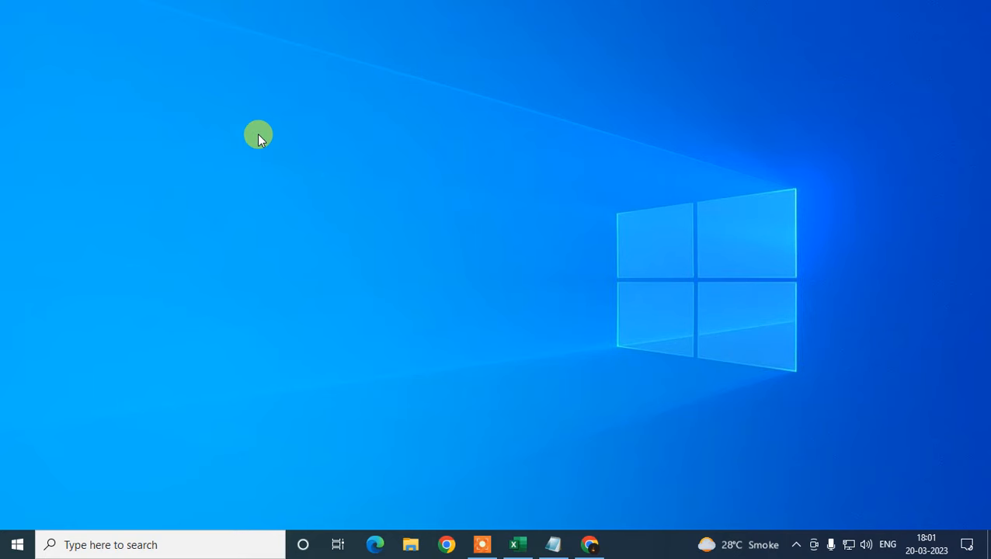
{"action": "mouse_move", "coordinate": [252, 148]}
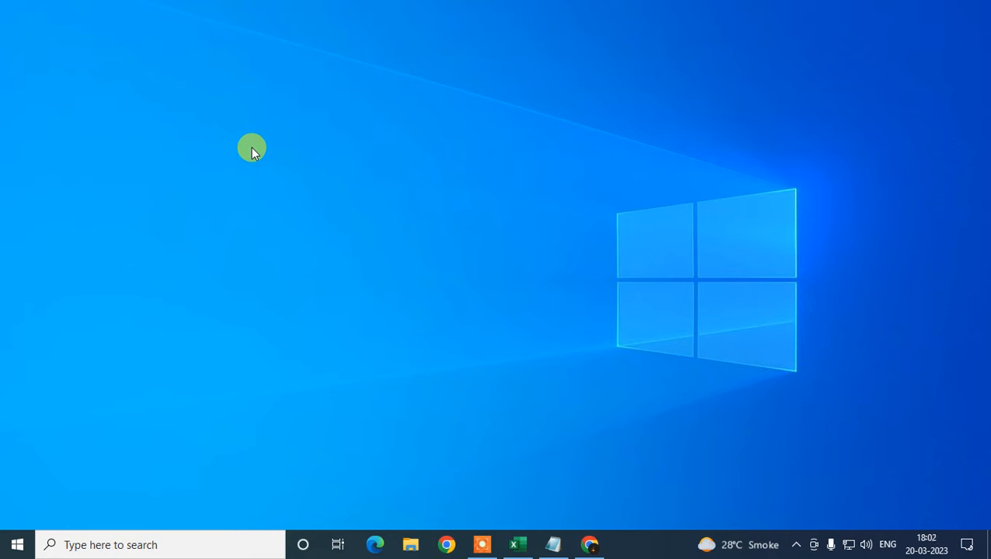
{"action": "mouse_move", "coordinate": [242, 115]}
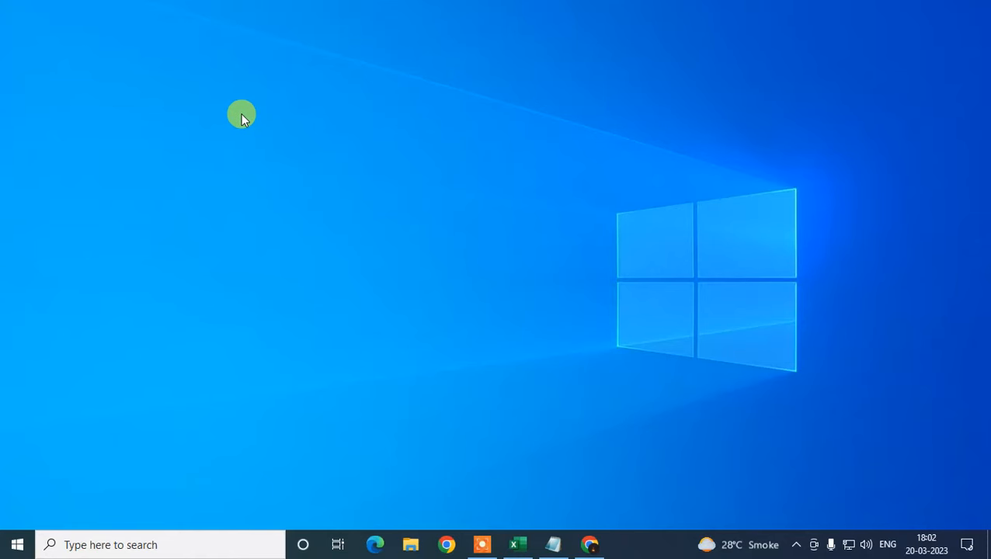
{"action": "mouse_move", "coordinate": [499, 292]}
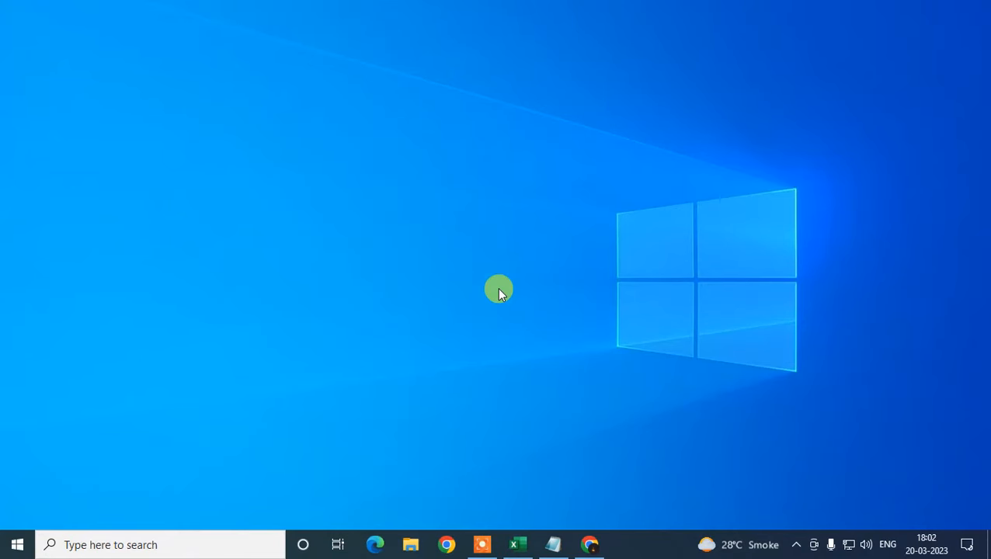
{"action": "mouse_move", "coordinate": [453, 306]}
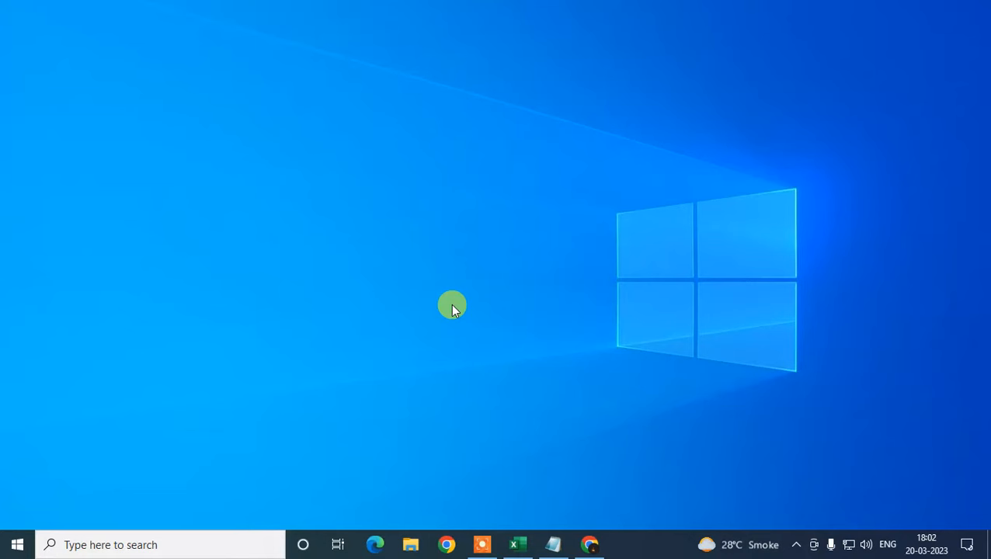
{"action": "mouse_move", "coordinate": [278, 219]}
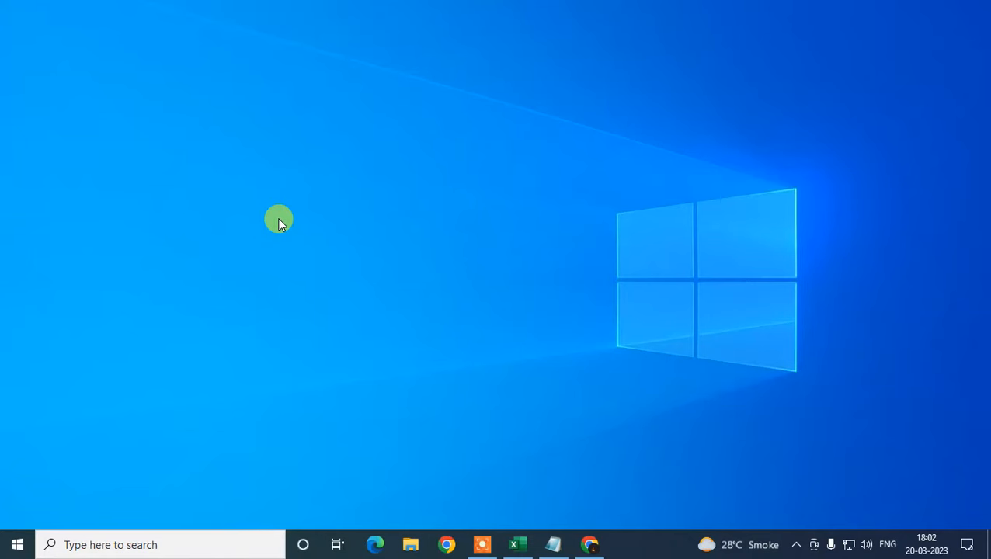
{"action": "mouse_move", "coordinate": [668, 324]}
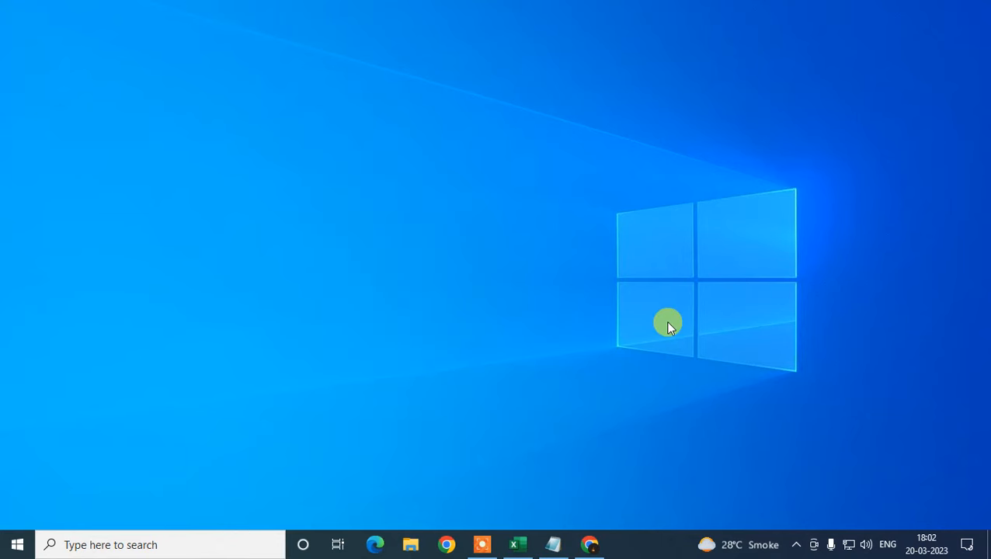
{"action": "mouse_move", "coordinate": [590, 333]}
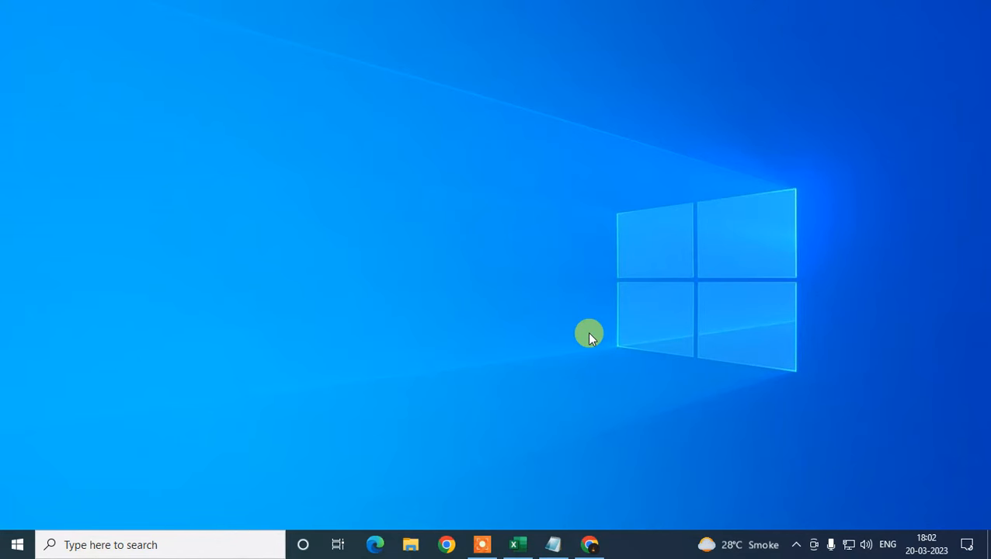
Step: Launch Chrome and confirm on the About page that version 111 is up to date
{"action": "left_click", "coordinate": [587, 544]}
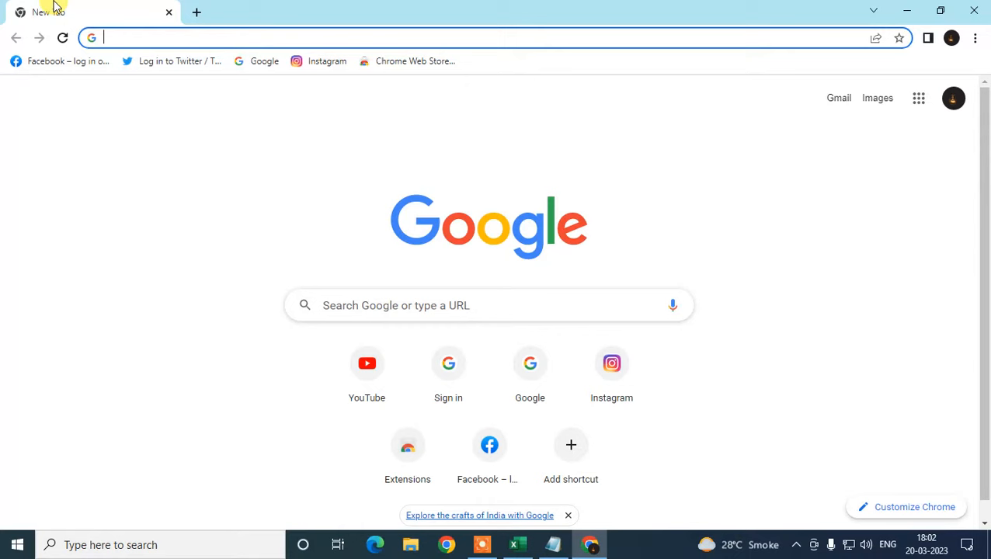
{"action": "left_click", "coordinate": [975, 38]}
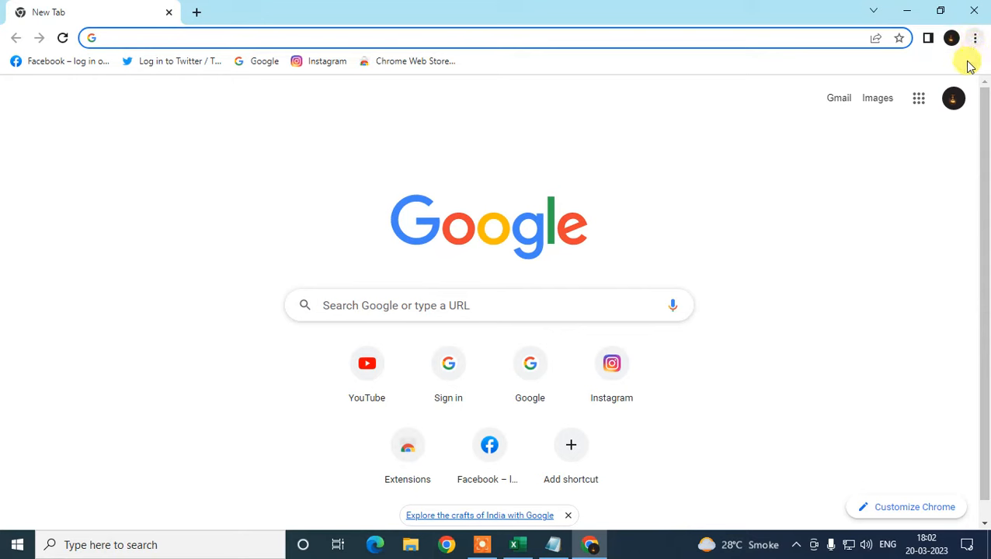
{"action": "left_click", "coordinate": [976, 37]}
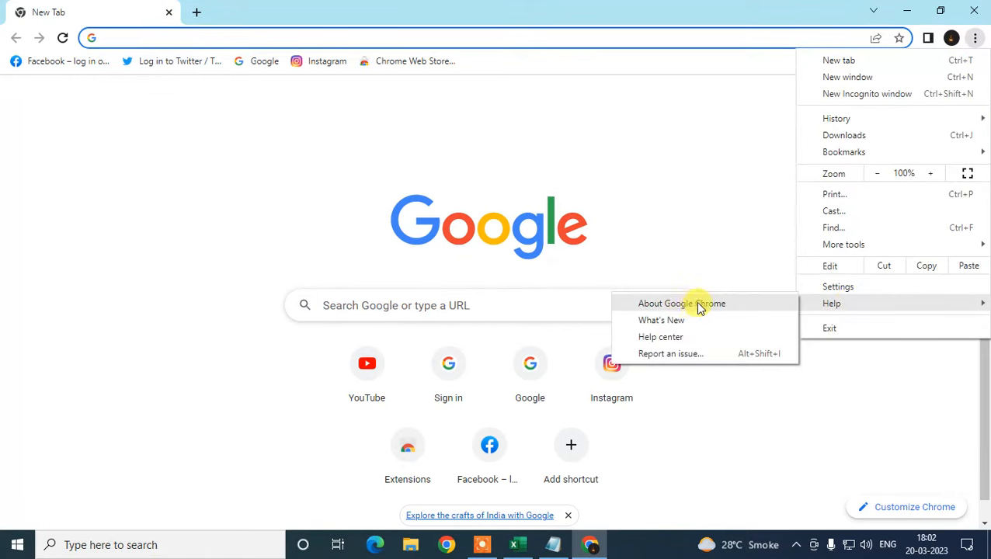
{"action": "left_click", "coordinate": [681, 303]}
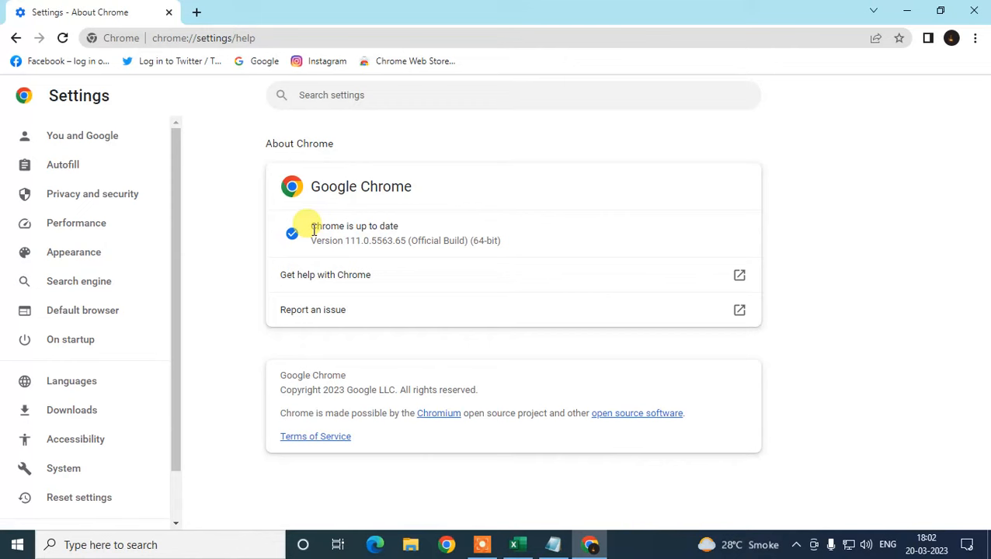
{"action": "double_click", "coordinate": [354, 227]}
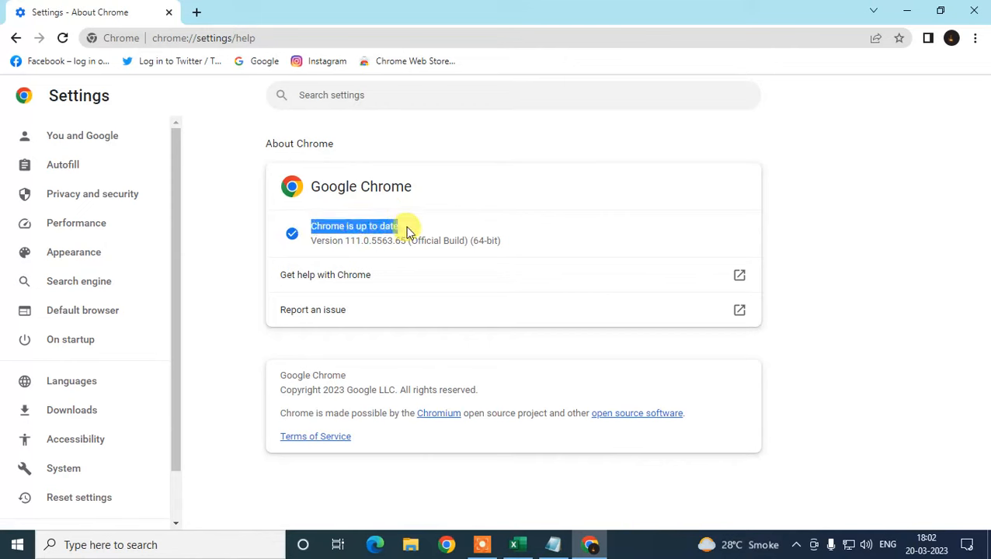
{"action": "mouse_move", "coordinate": [662, 227]}
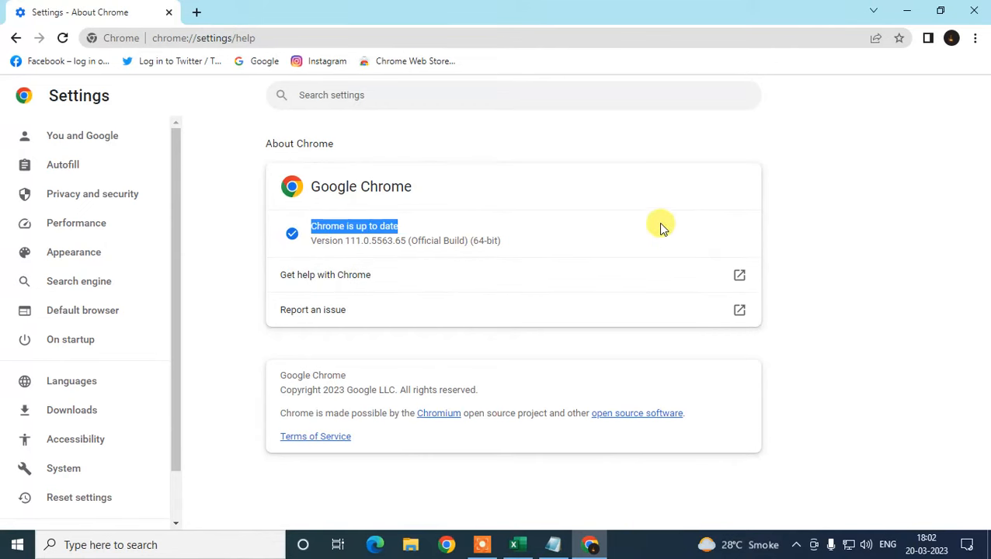
{"action": "mouse_move", "coordinate": [715, 236]}
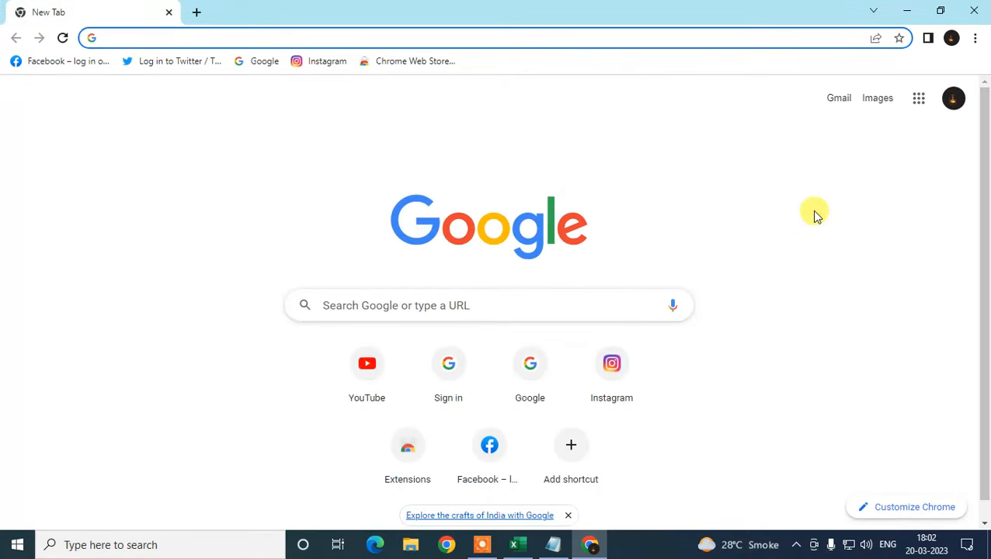
Step: Reach Reset settings and bring up the restore-defaults confirmation listing what resetting does
{"action": "left_click", "coordinate": [975, 38]}
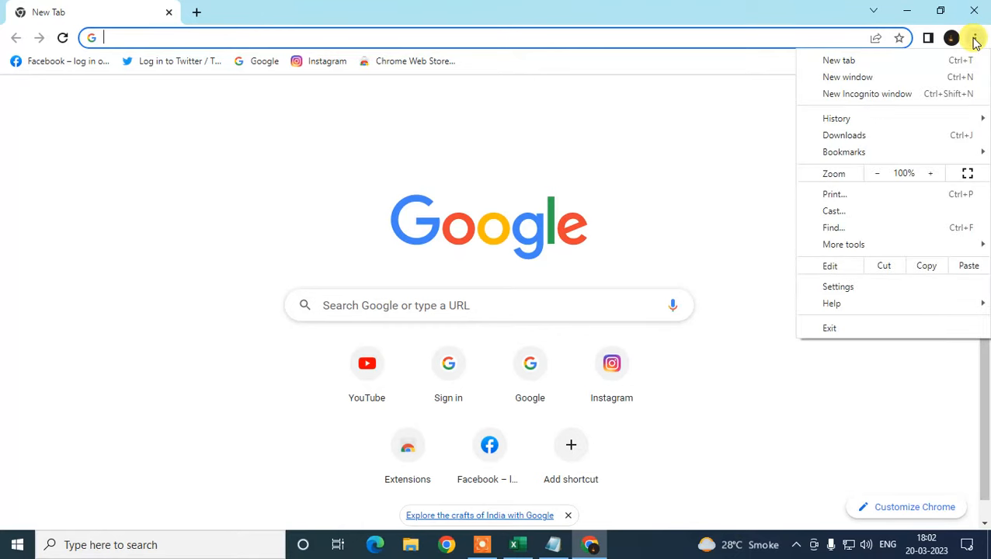
{"action": "left_click", "coordinate": [839, 286]}
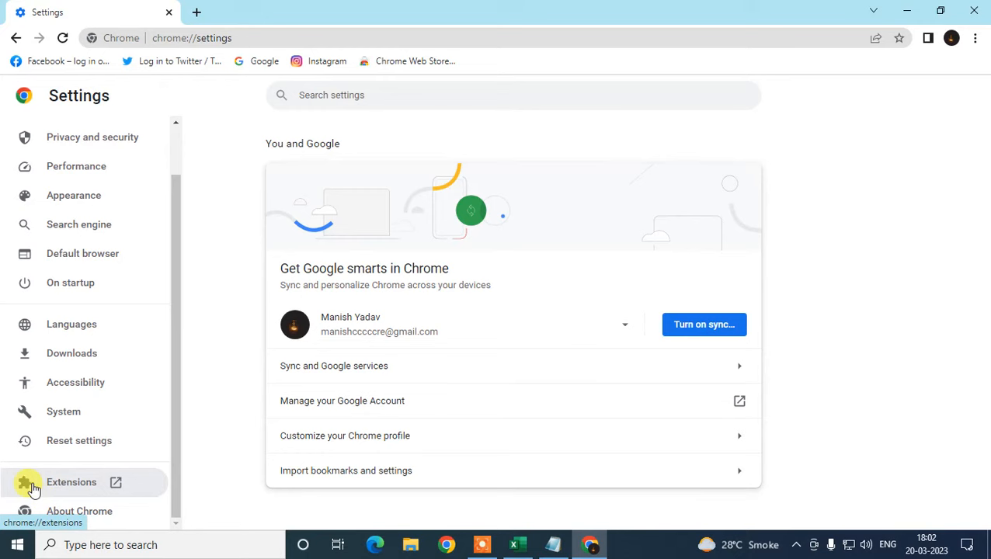
{"action": "left_click", "coordinate": [78, 441]}
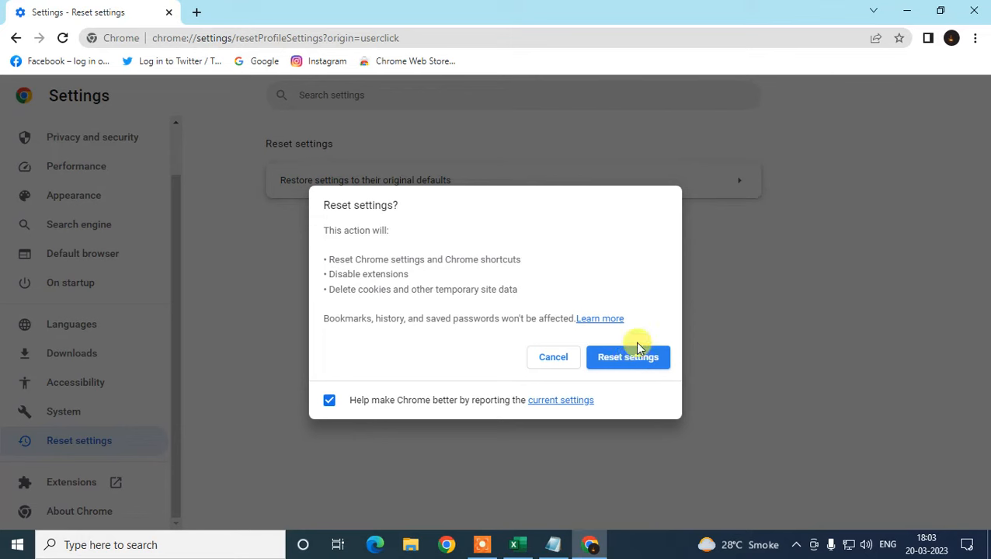
{"action": "mouse_move", "coordinate": [376, 318]}
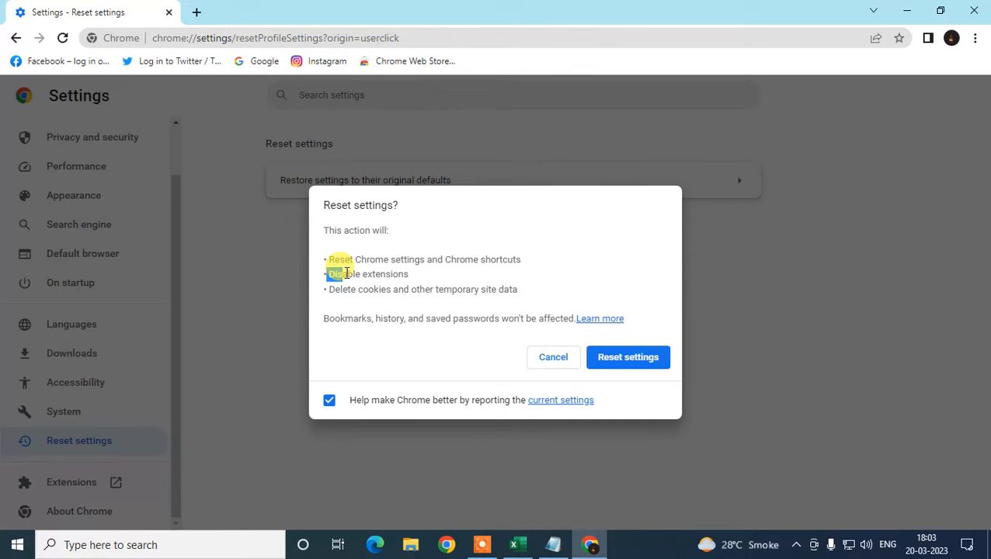
{"action": "double_click", "coordinate": [367, 273]}
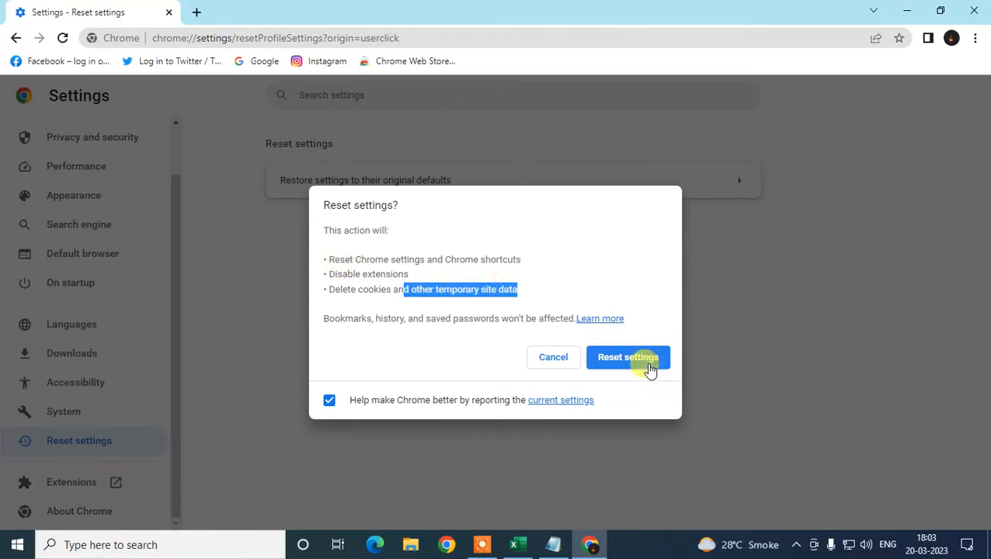
{"action": "mouse_move", "coordinate": [780, 250]}
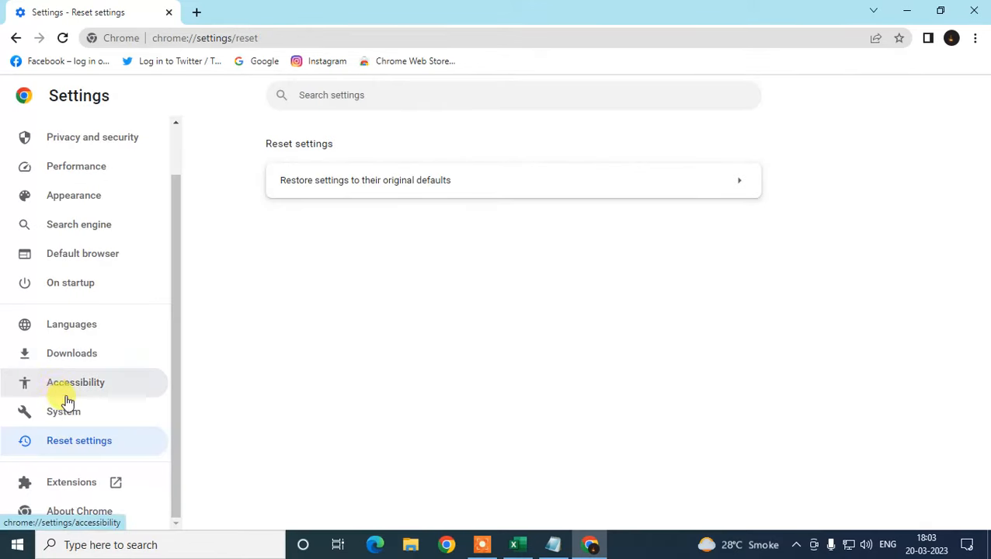
{"action": "mouse_move", "coordinate": [109, 482]}
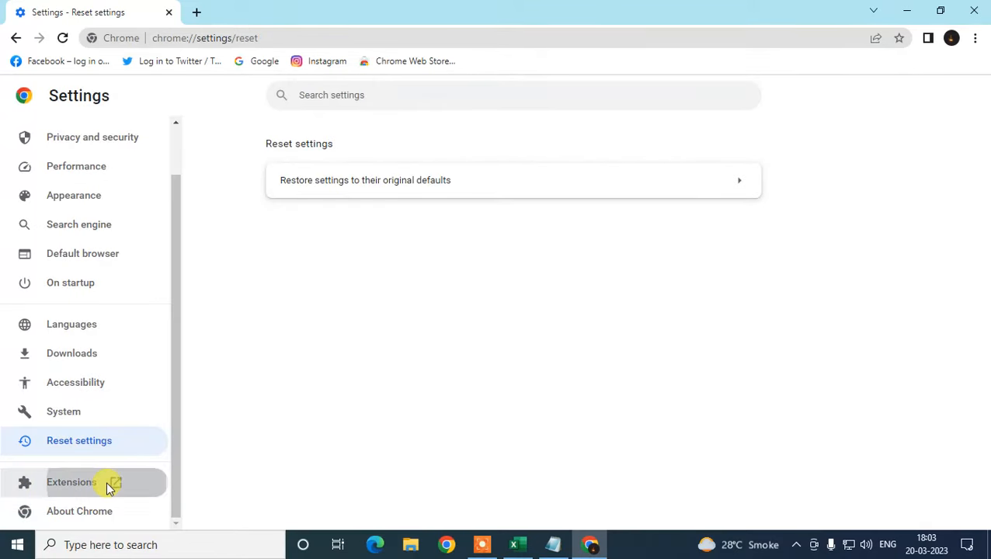
Step: Review the Extensions page, leaving the only extension, Google Docs Offline, switched off
{"action": "left_click", "coordinate": [70, 481]}
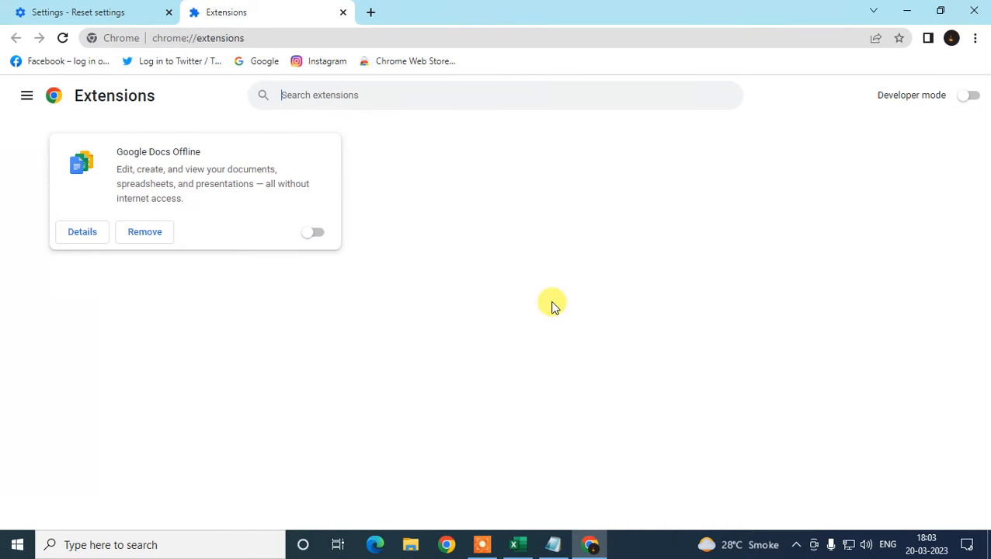
{"action": "mouse_move", "coordinate": [554, 252]}
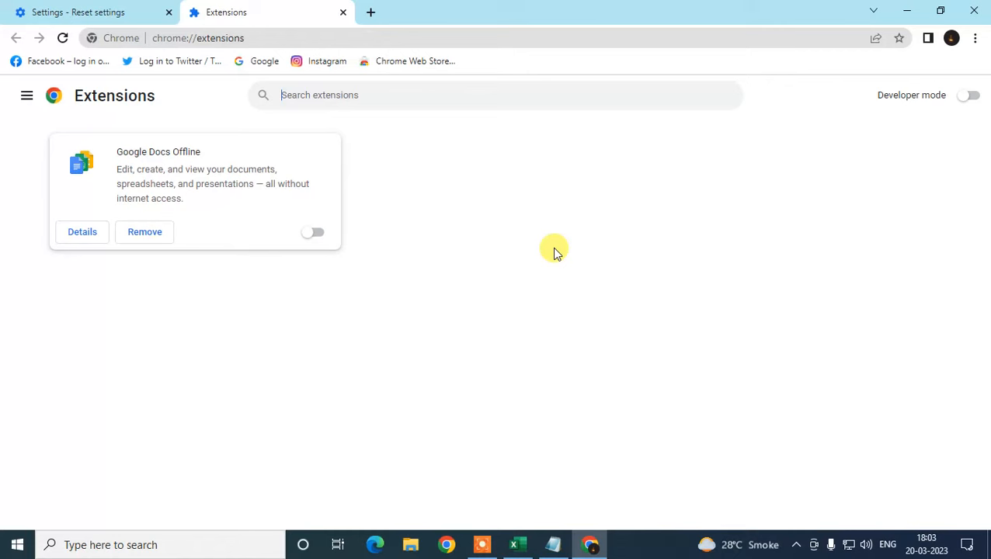
{"action": "mouse_move", "coordinate": [204, 205]}
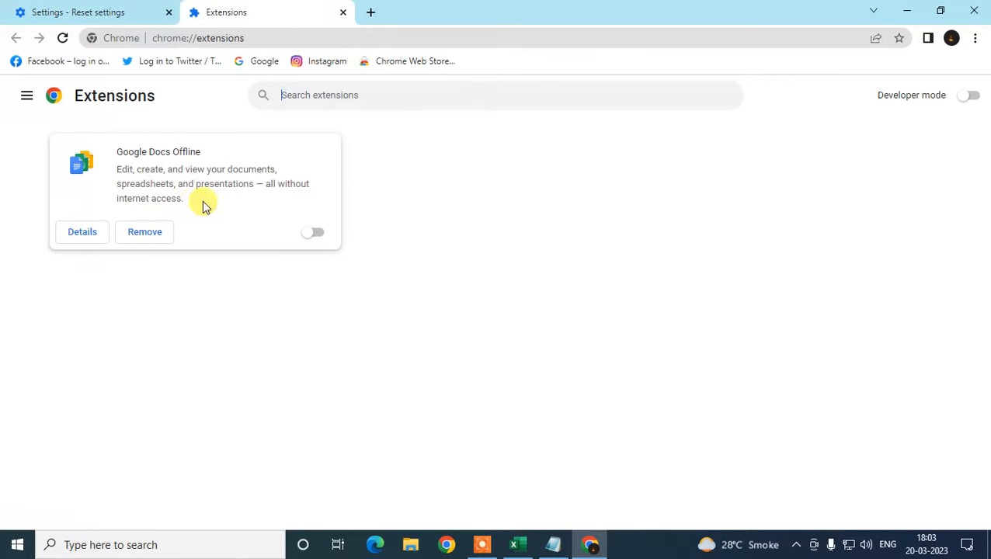
{"action": "left_click", "coordinate": [93, 12]}
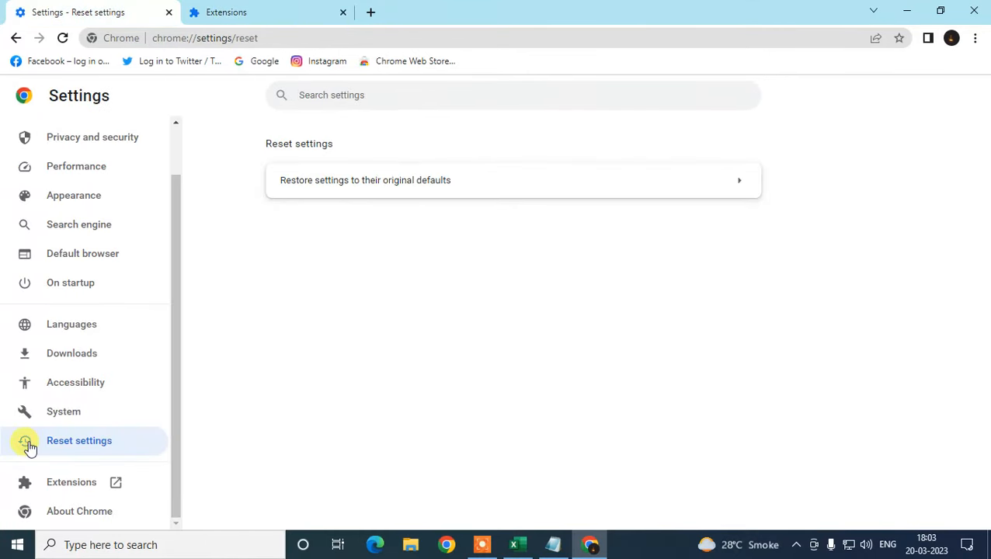
{"action": "left_click", "coordinate": [225, 13]}
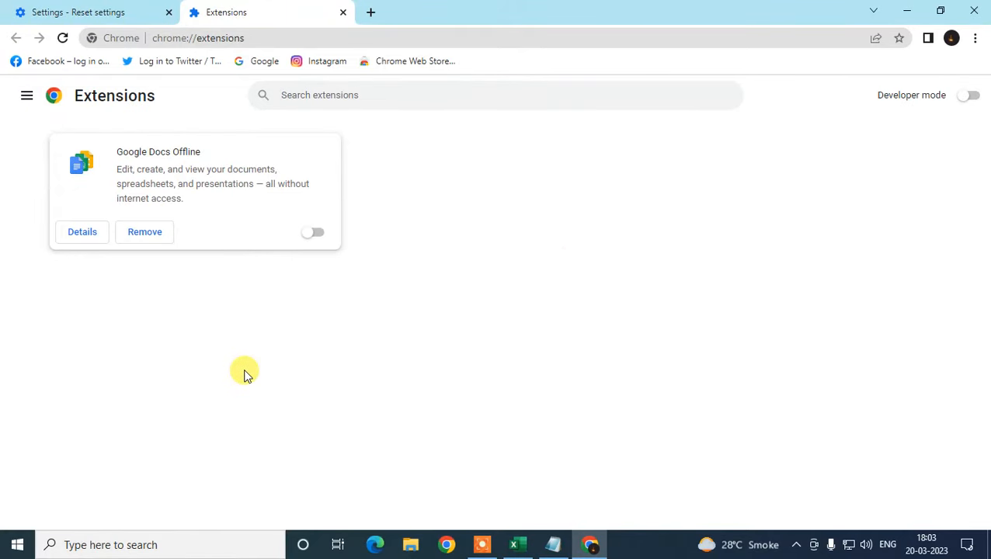
{"action": "mouse_move", "coordinate": [595, 301]}
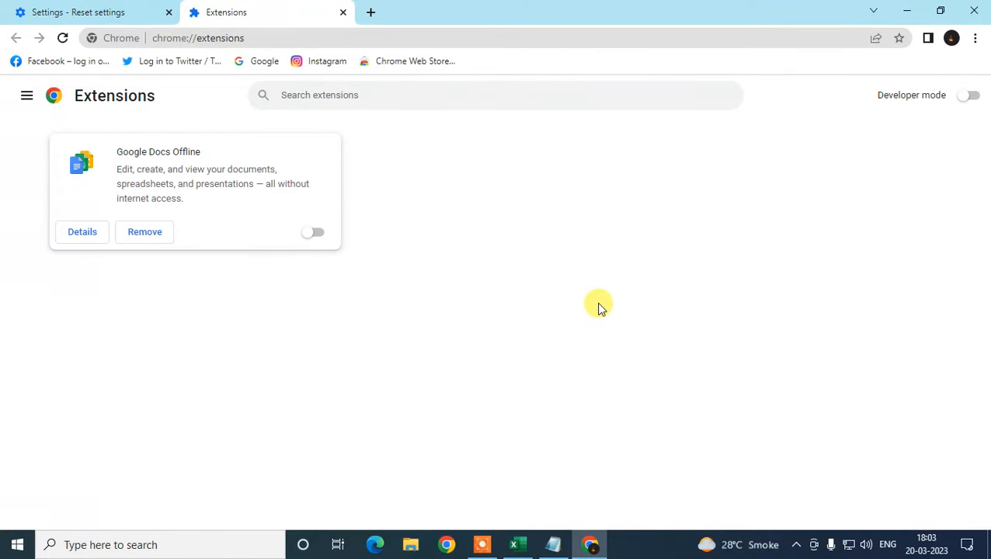
{"action": "mouse_move", "coordinate": [348, 132]}
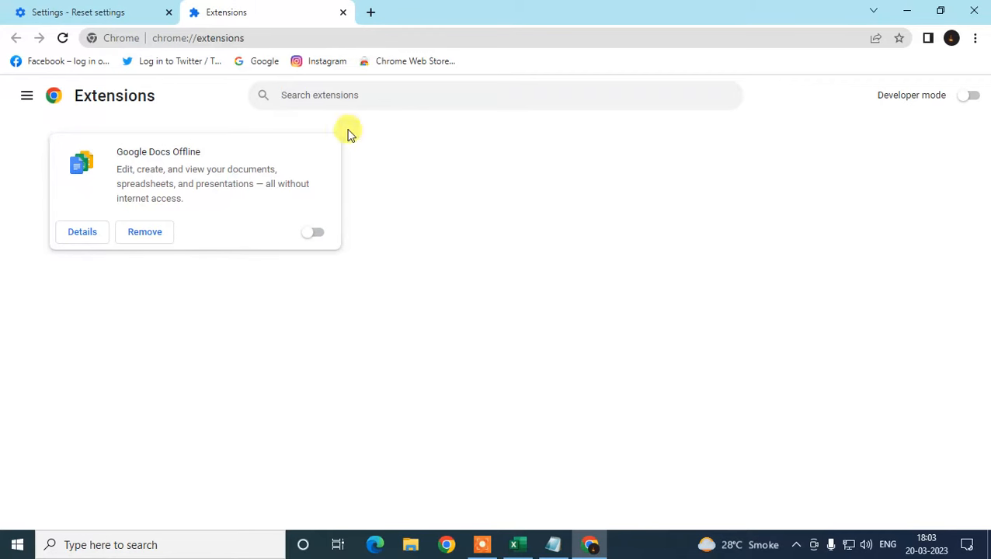
{"action": "mouse_move", "coordinate": [617, 340]}
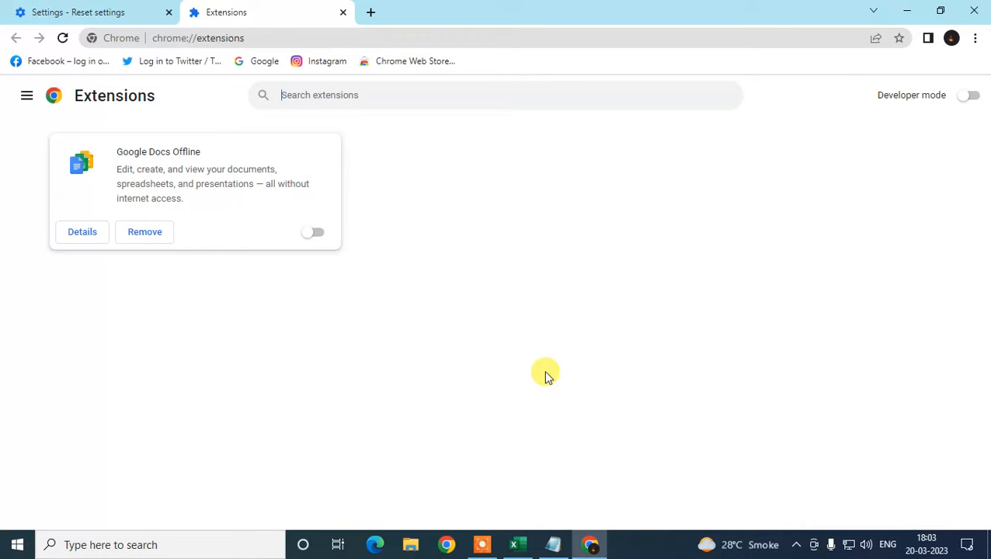
{"action": "mouse_move", "coordinate": [378, 388]}
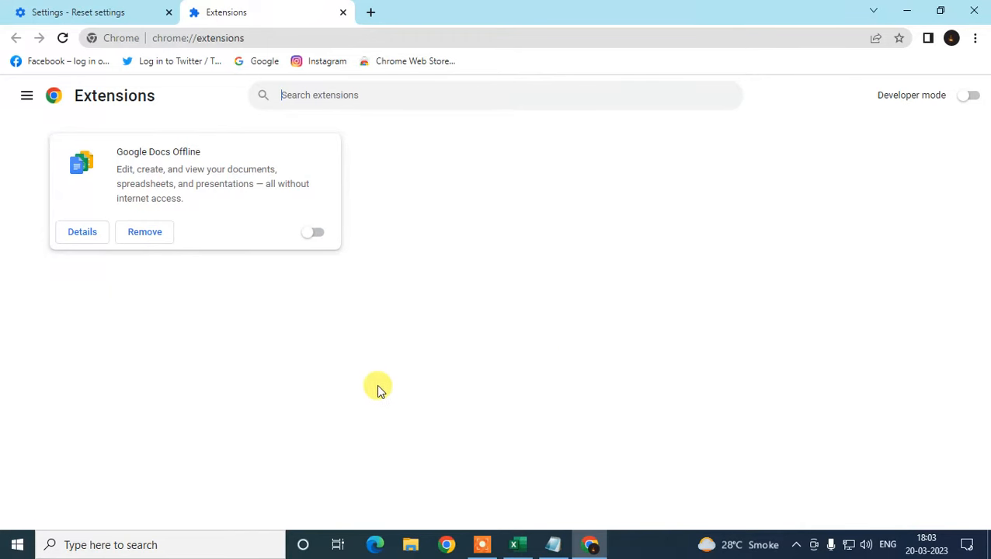
{"action": "mouse_move", "coordinate": [528, 193]}
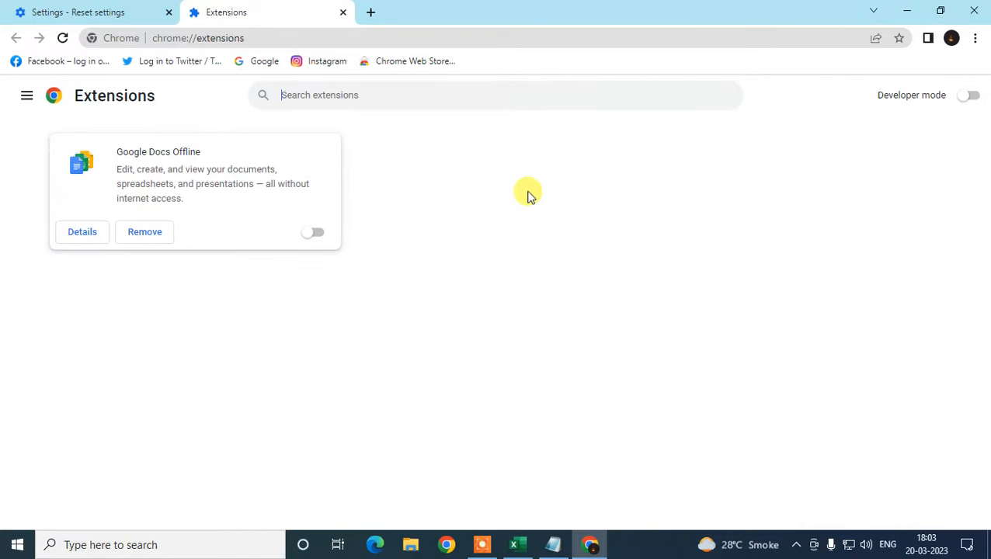
{"action": "left_click", "coordinate": [314, 233]}
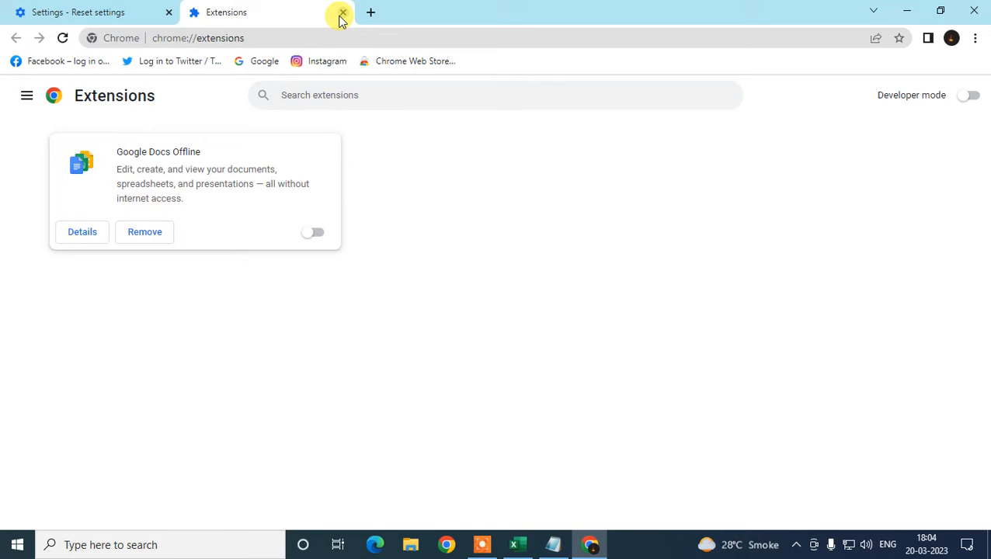
Step: Close the Extensions tab and switch hardware acceleration on in System settings, pending relaunch
{"action": "left_click", "coordinate": [339, 12]}
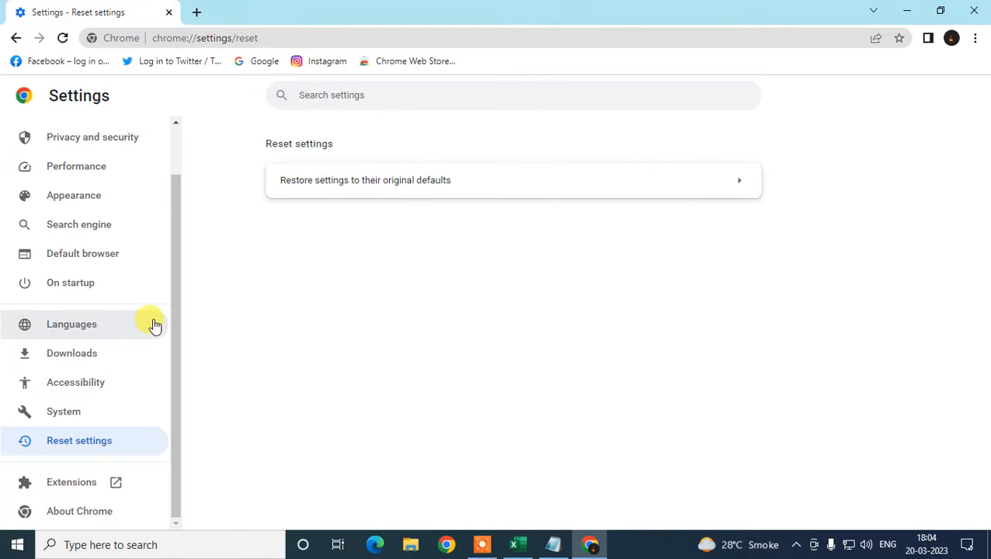
{"action": "mouse_move", "coordinate": [182, 230]}
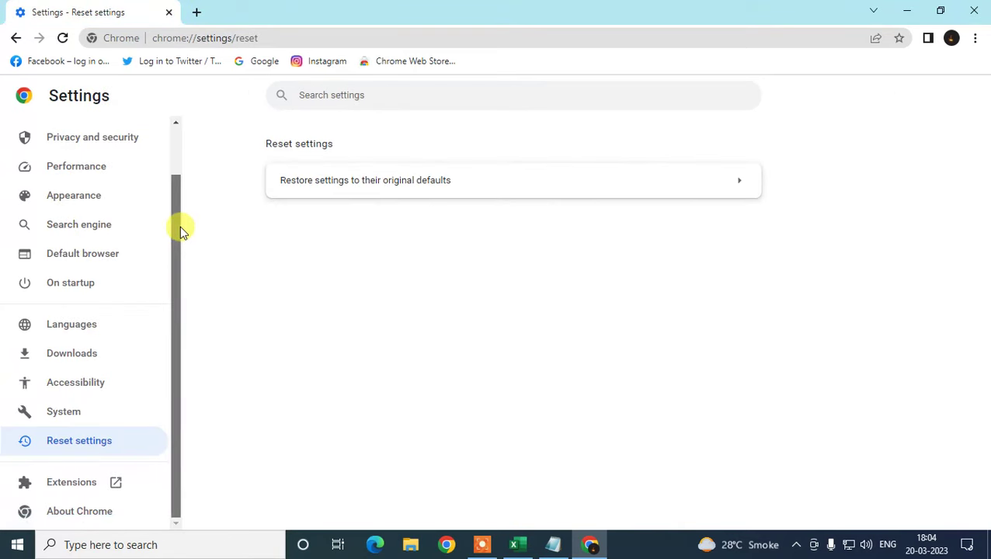
{"action": "mouse_move", "coordinate": [153, 254]}
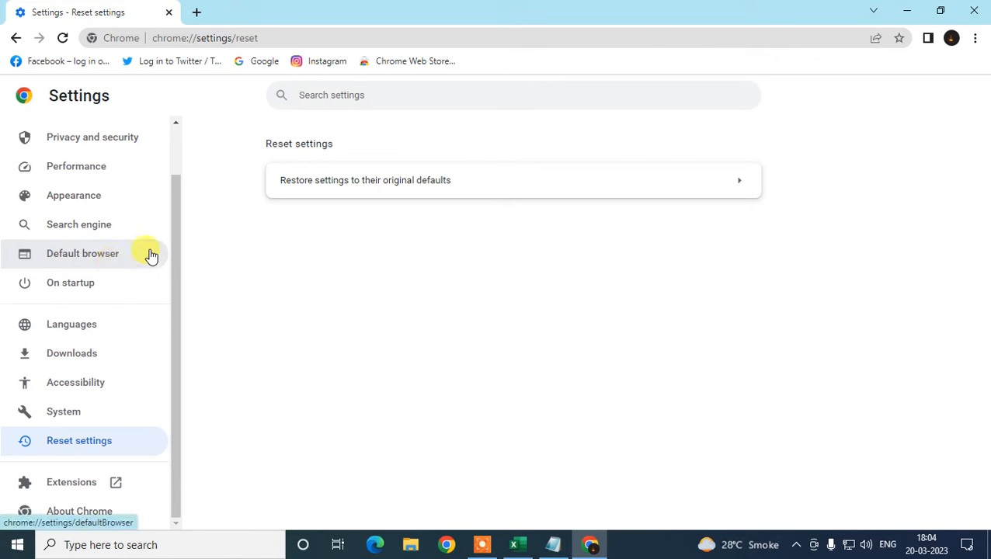
{"action": "mouse_move", "coordinate": [185, 213]}
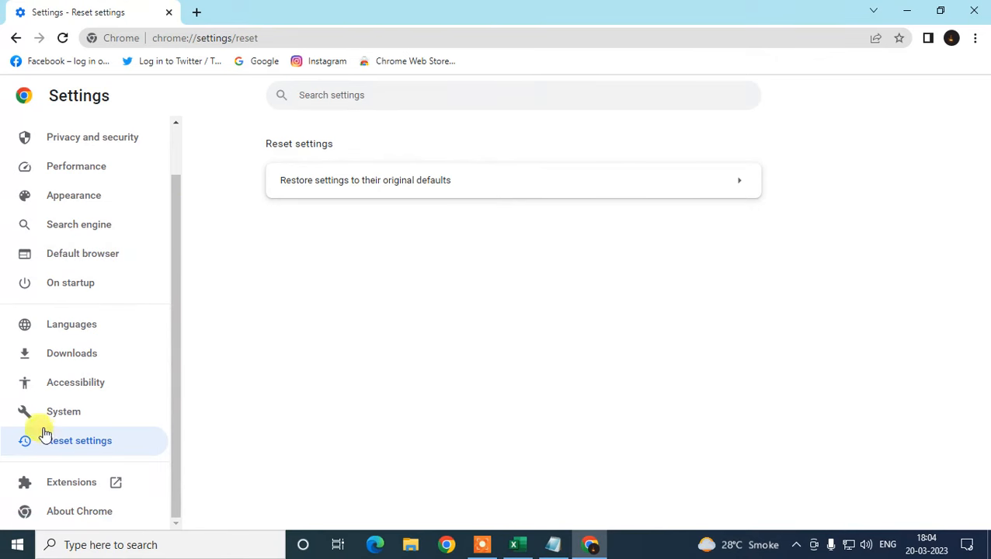
{"action": "left_click", "coordinate": [64, 412]}
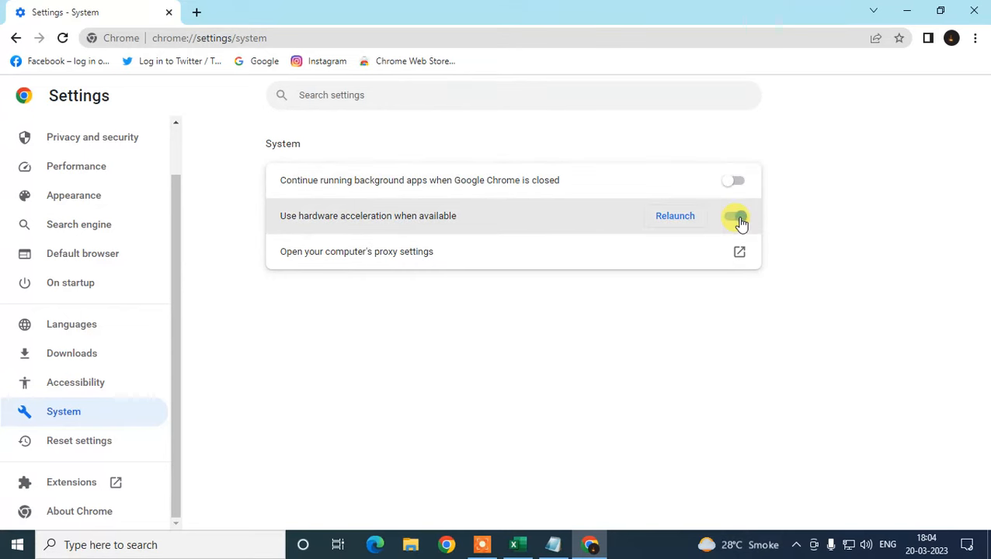
{"action": "left_click", "coordinate": [733, 216]}
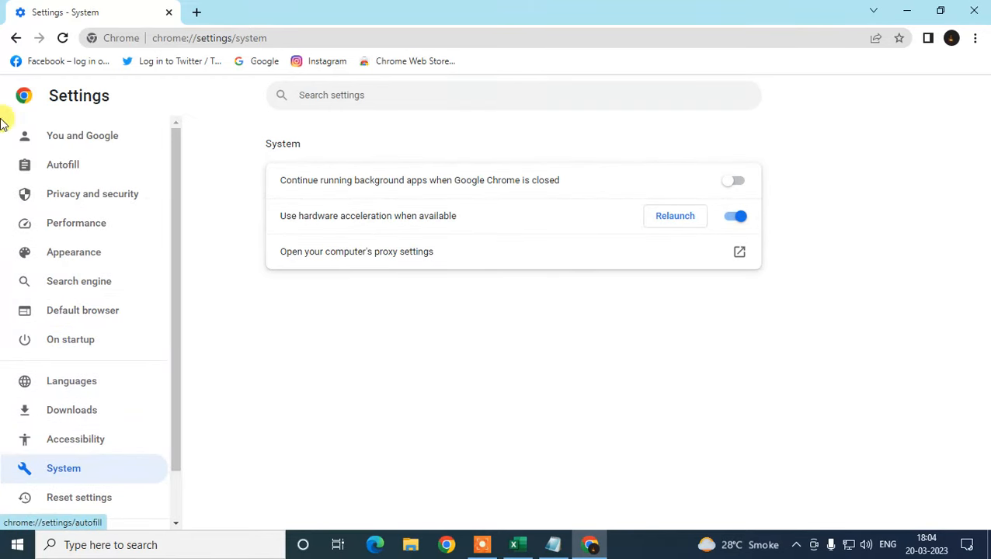
Step: Reach Clear browsing data under Privacy and security and include cached images and files
{"action": "left_click", "coordinate": [62, 165]}
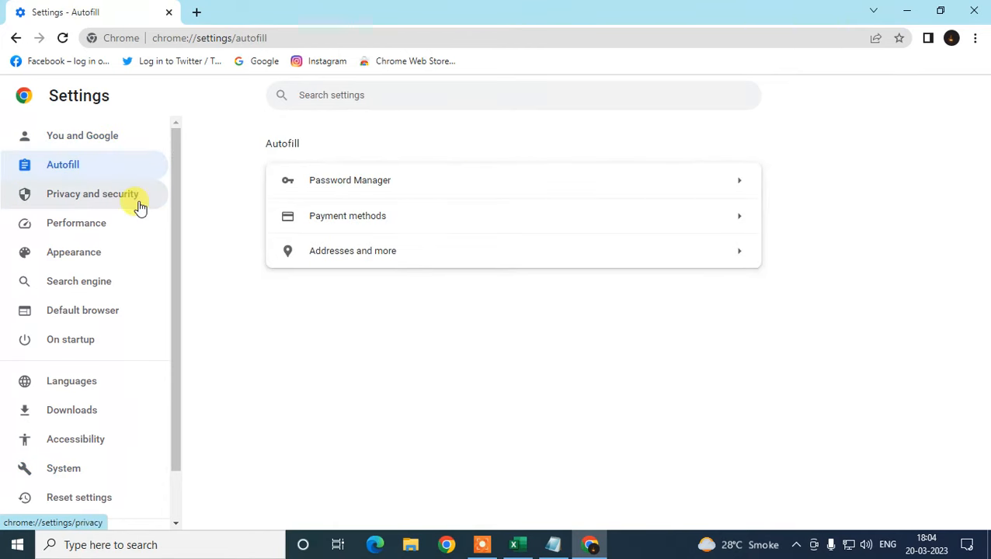
{"action": "left_click", "coordinate": [92, 193]}
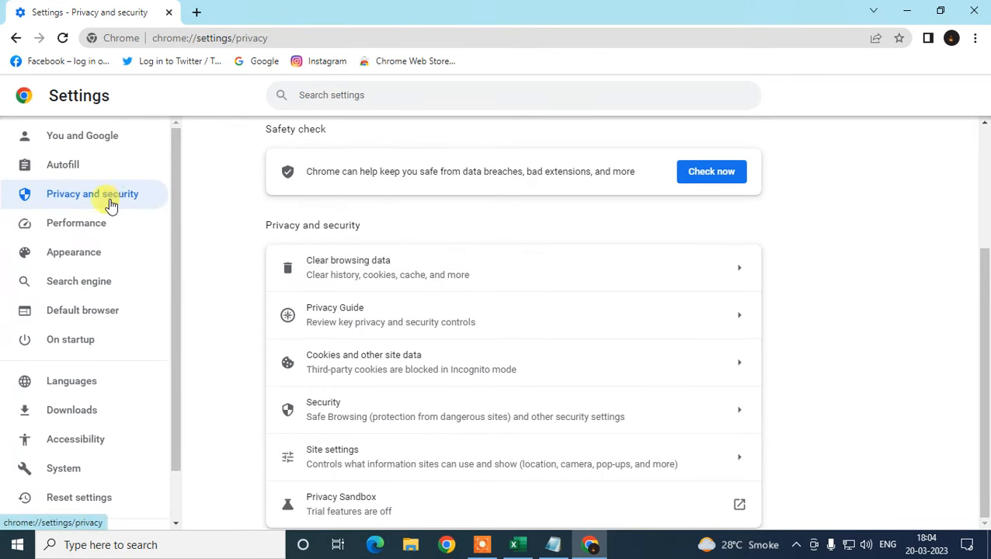
{"action": "left_click", "coordinate": [348, 267]}
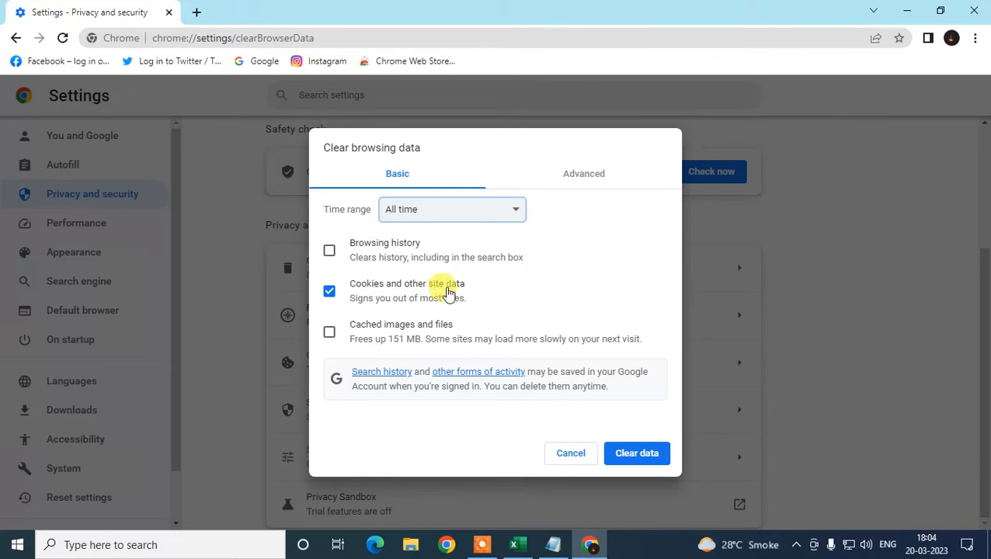
{"action": "mouse_move", "coordinate": [459, 289]}
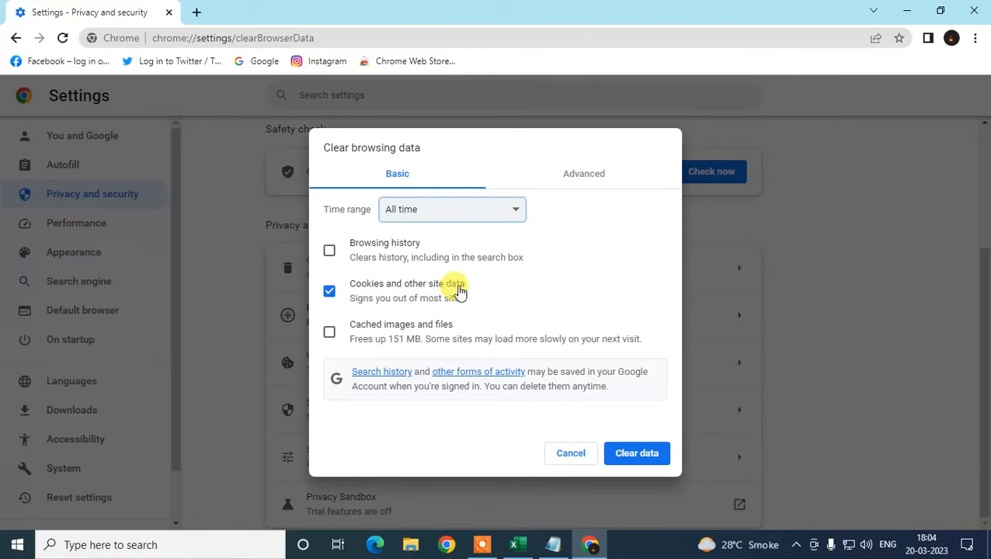
{"action": "left_click", "coordinate": [330, 332]}
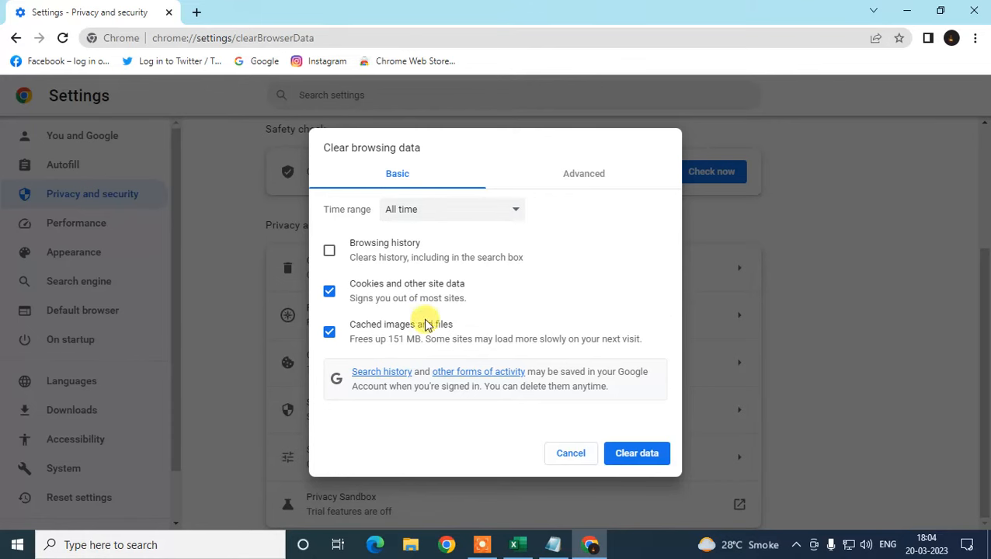
{"action": "mouse_move", "coordinate": [383, 332]}
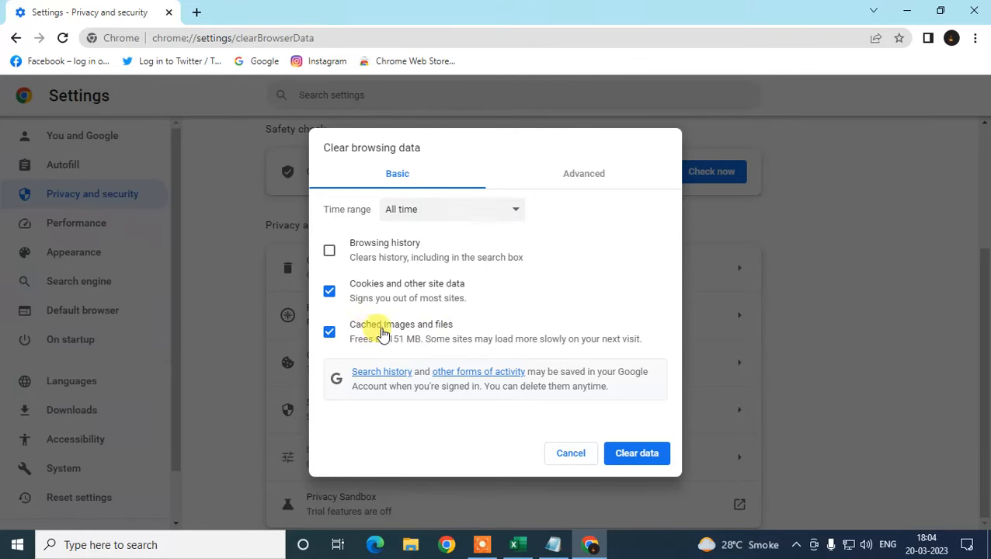
{"action": "mouse_move", "coordinate": [649, 469]}
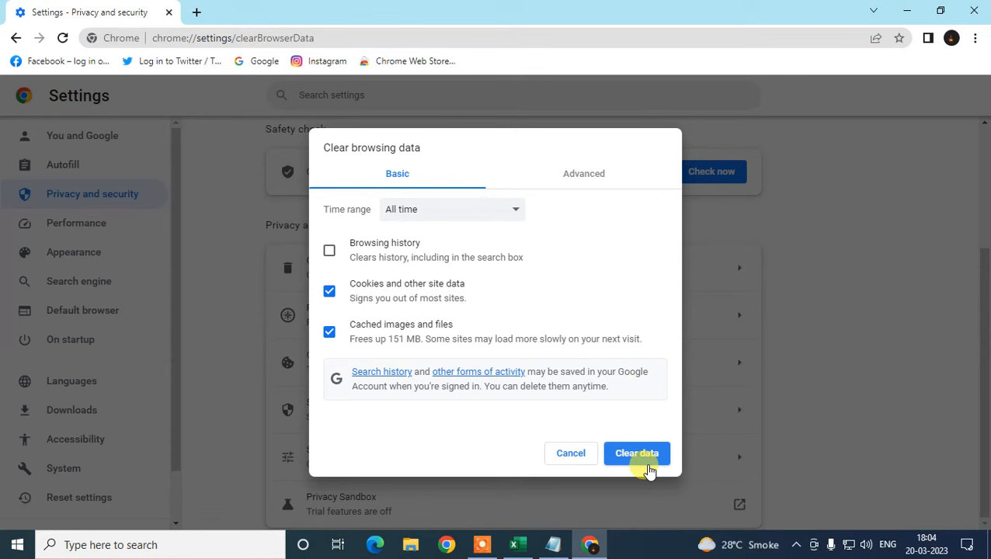
Step: Clear all-time download history, cookies and site data, and cached files
{"action": "left_click", "coordinate": [584, 174]}
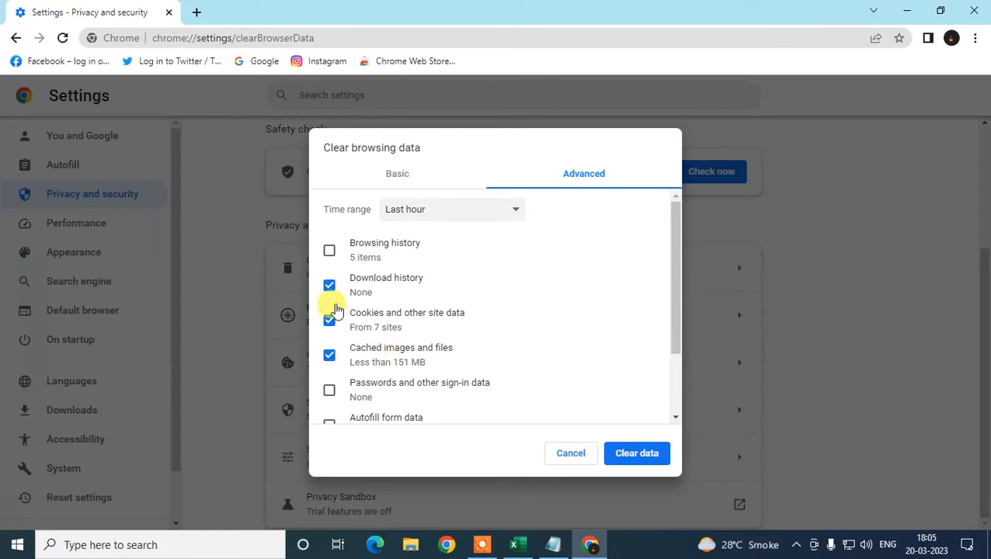
{"action": "scroll", "scroll_direction": "down", "scroll_amount": 3}
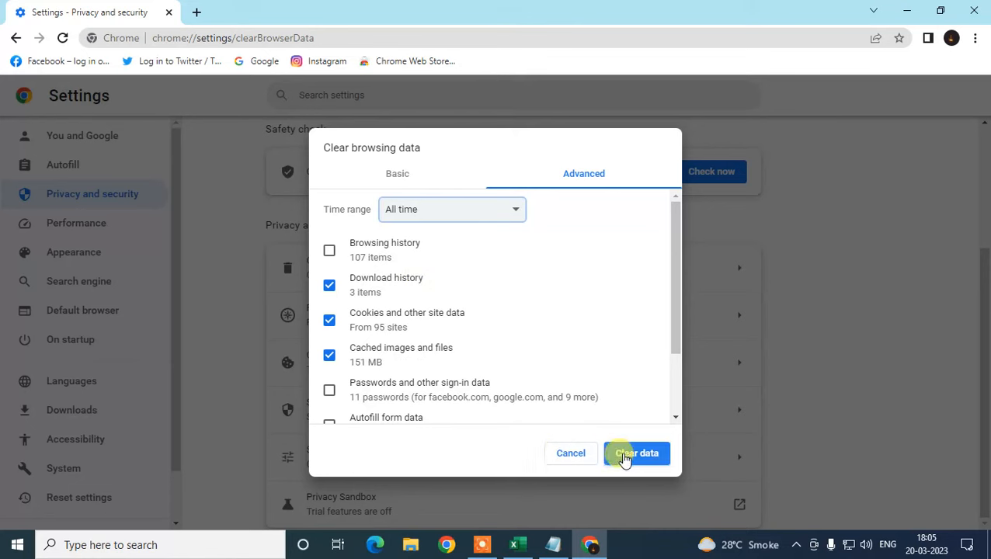
{"action": "left_click", "coordinate": [637, 453]}
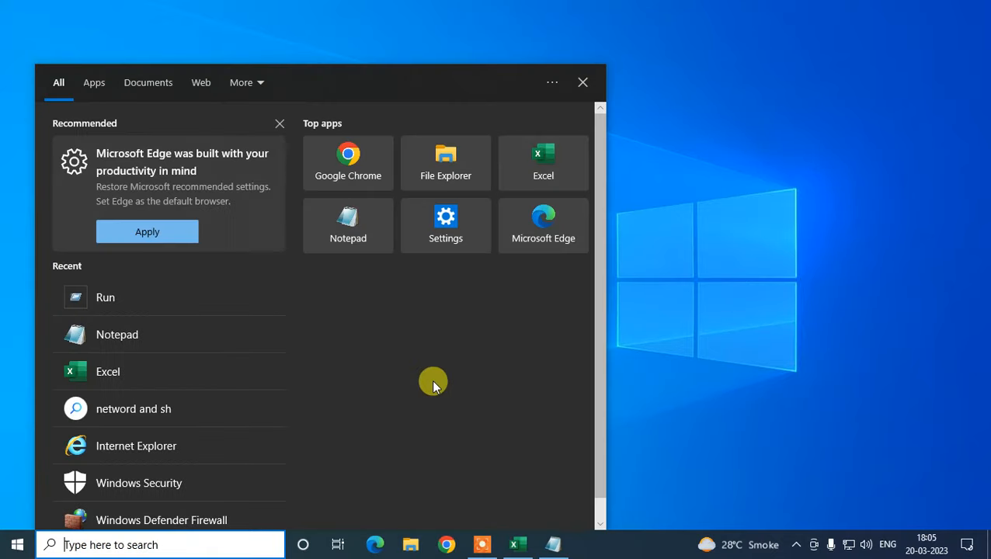
Step: Copy the ipconfig /flushdns command from Notepad and discard the unsaved note
{"action": "type", "text": "run"}
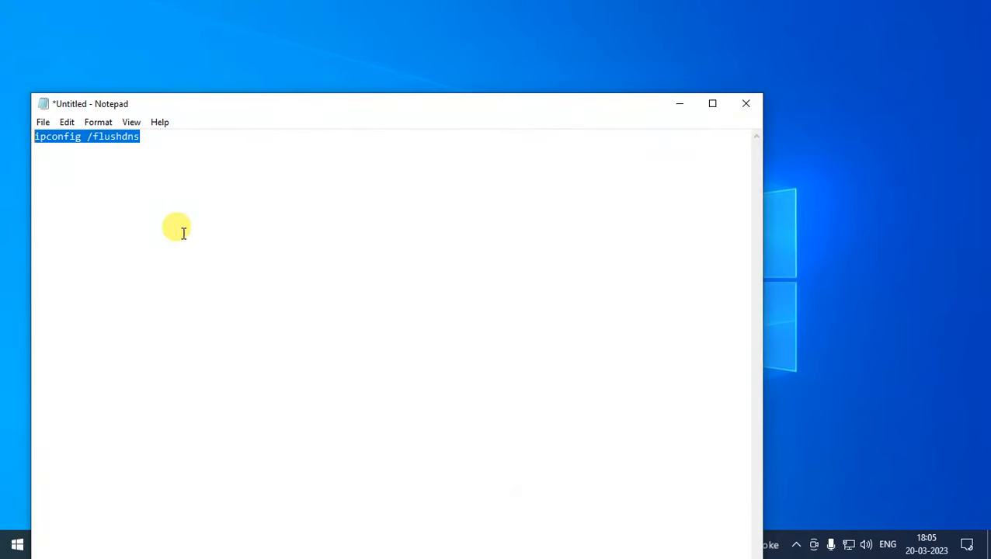
{"action": "key", "text": "Win+r"}
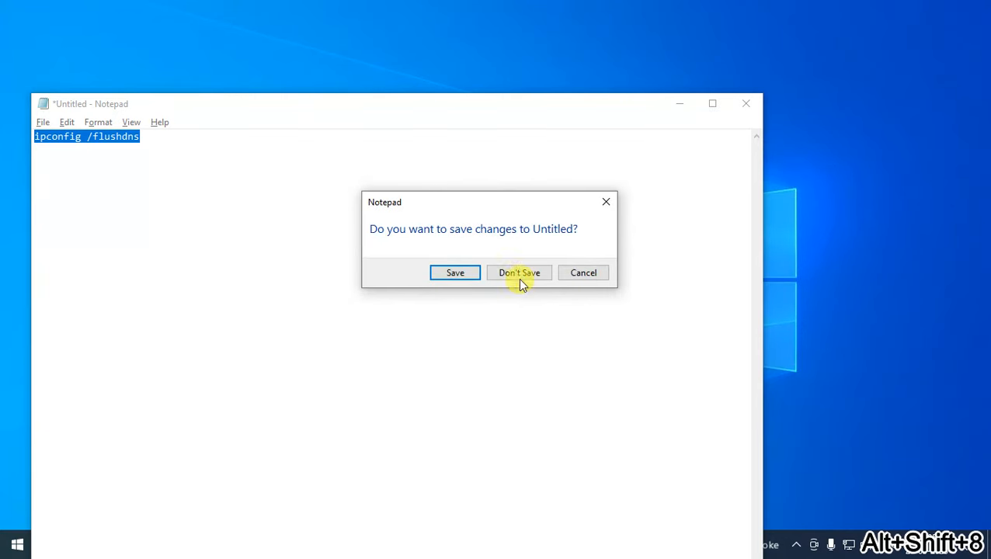
{"action": "left_click", "coordinate": [519, 274]}
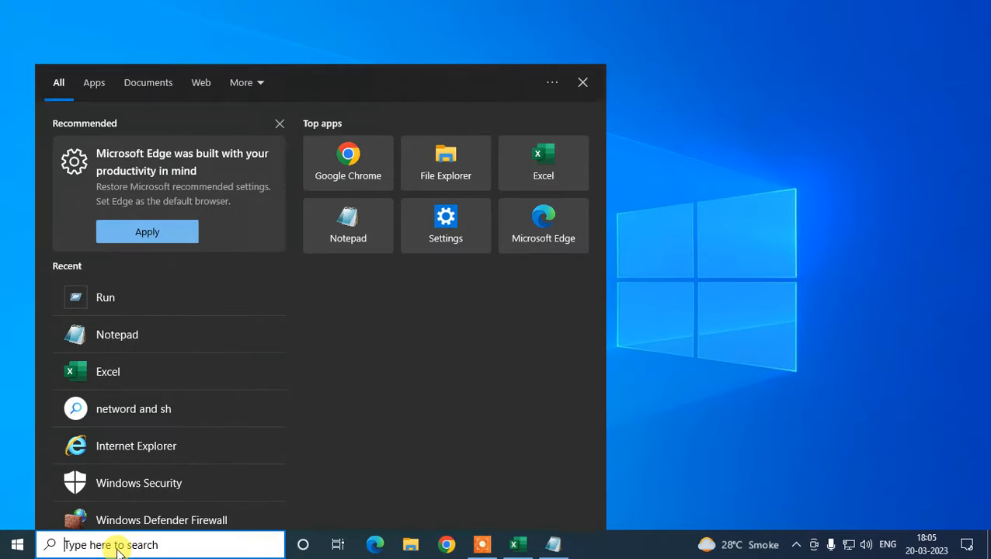
Step: Search Start for Command Prompt and bring up its Run as administrator option
{"action": "type", "text": "common"}
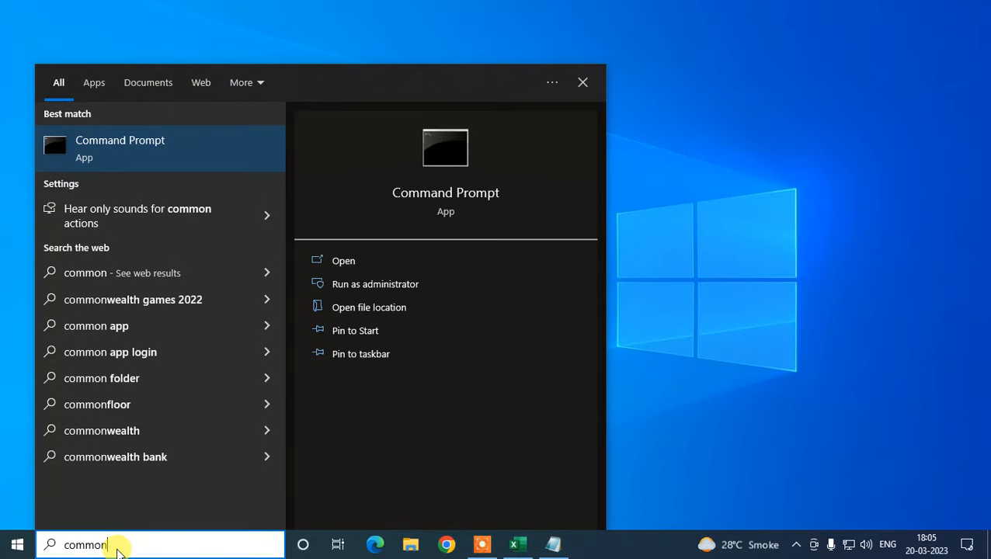
{"action": "right_click", "coordinate": [120, 148]}
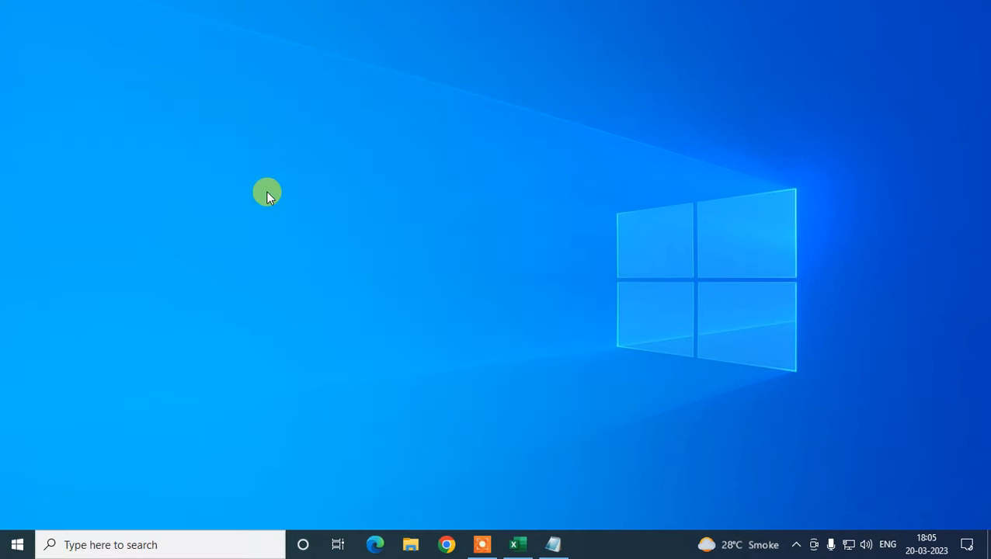
Step: Confirm the admin prompt so Command Prompt opens elevated with ipconfig /flushdns entered
{"action": "left_click", "coordinate": [588, 544]}
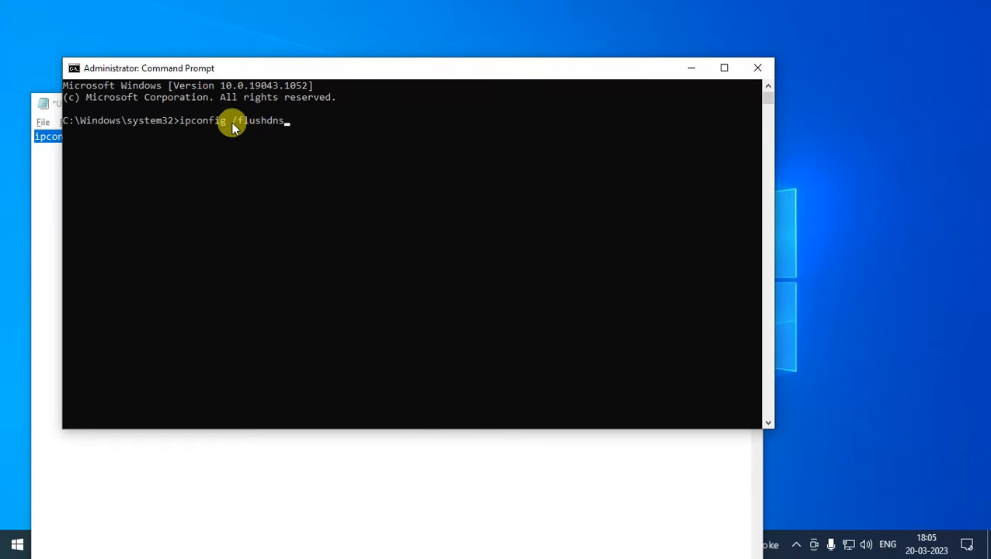
{"action": "mouse_move", "coordinate": [268, 126]}
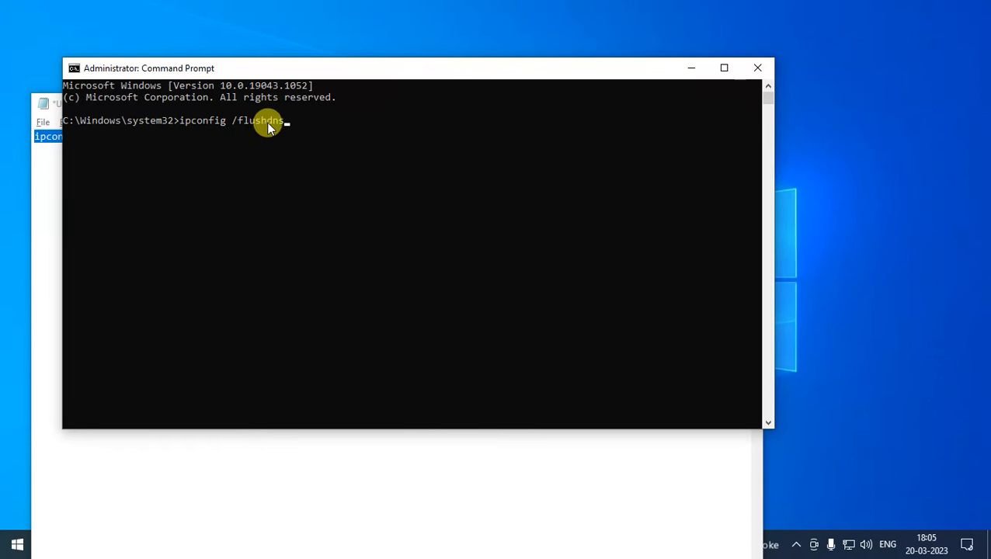
{"action": "mouse_move", "coordinate": [330, 199]}
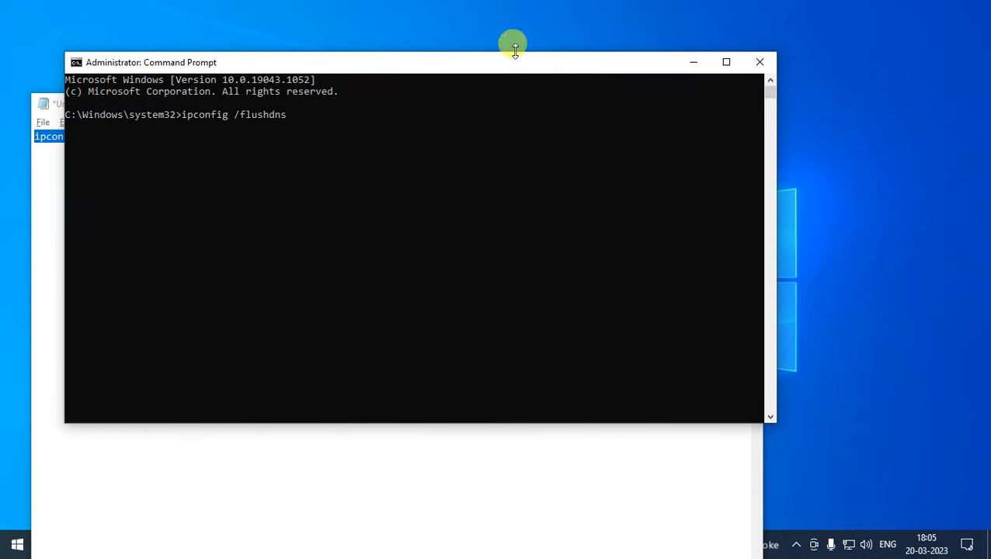
{"action": "mouse_move", "coordinate": [270, 118]}
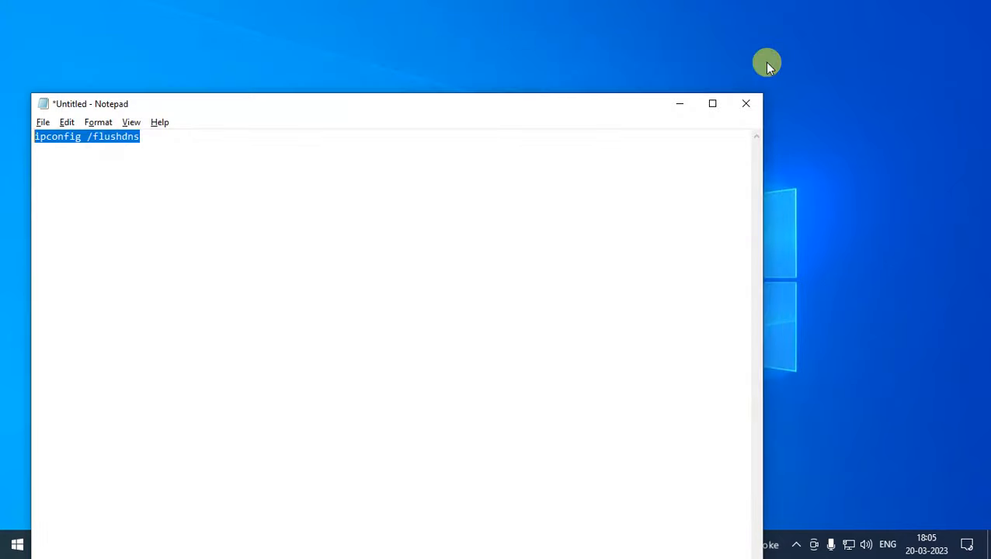
Step: Close Notepad without saving the note and refresh the empty desktop
{"action": "left_click", "coordinate": [746, 103]}
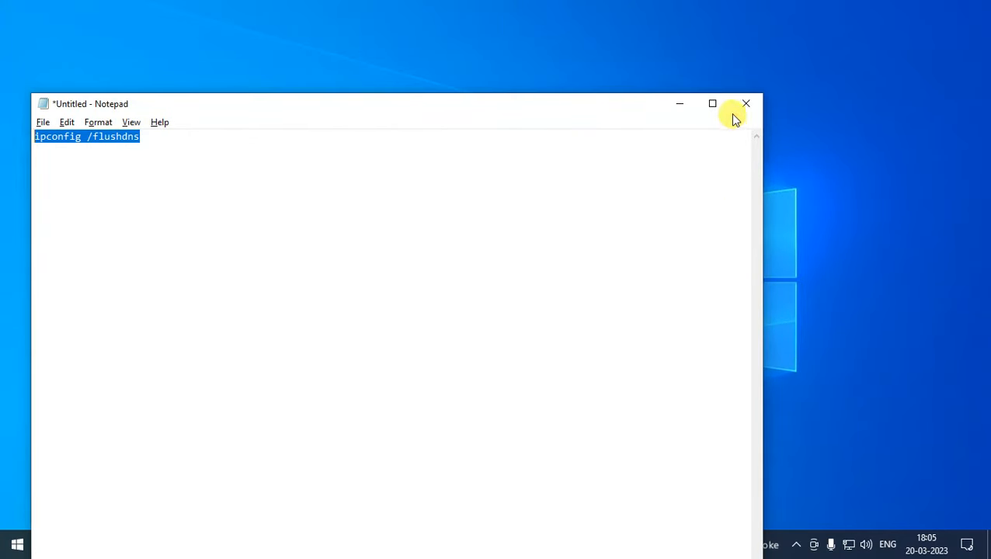
{"action": "left_click", "coordinate": [745, 103]}
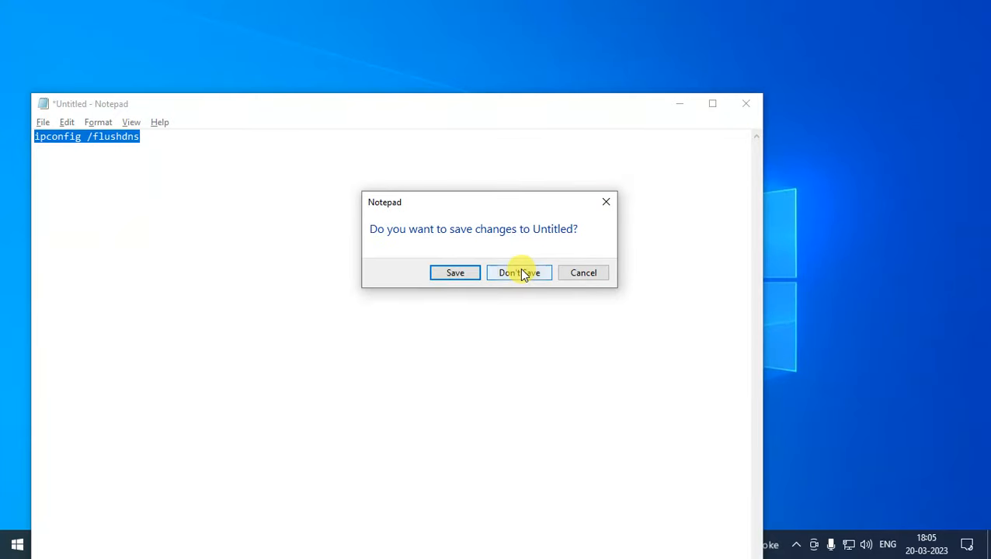
{"action": "left_click", "coordinate": [519, 274]}
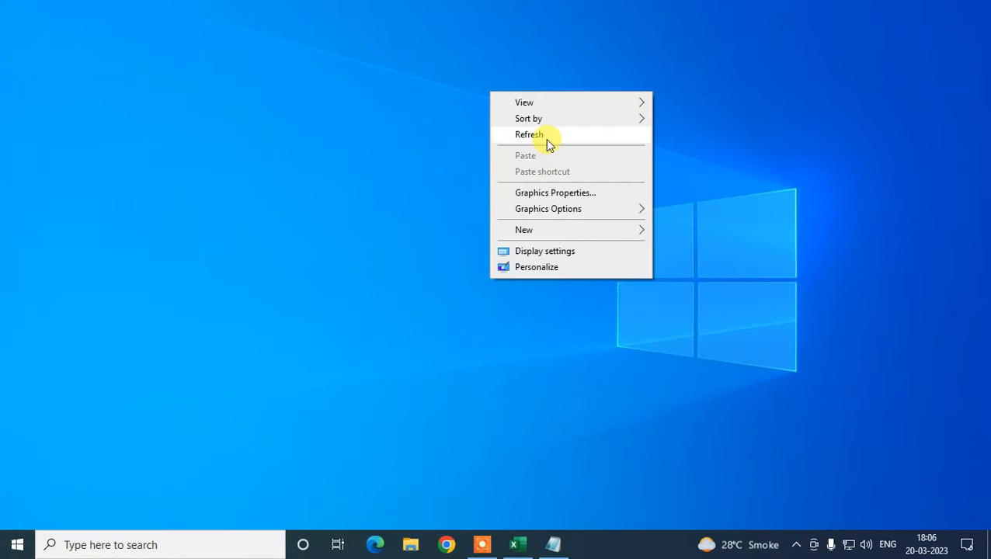
{"action": "left_click", "coordinate": [535, 133]}
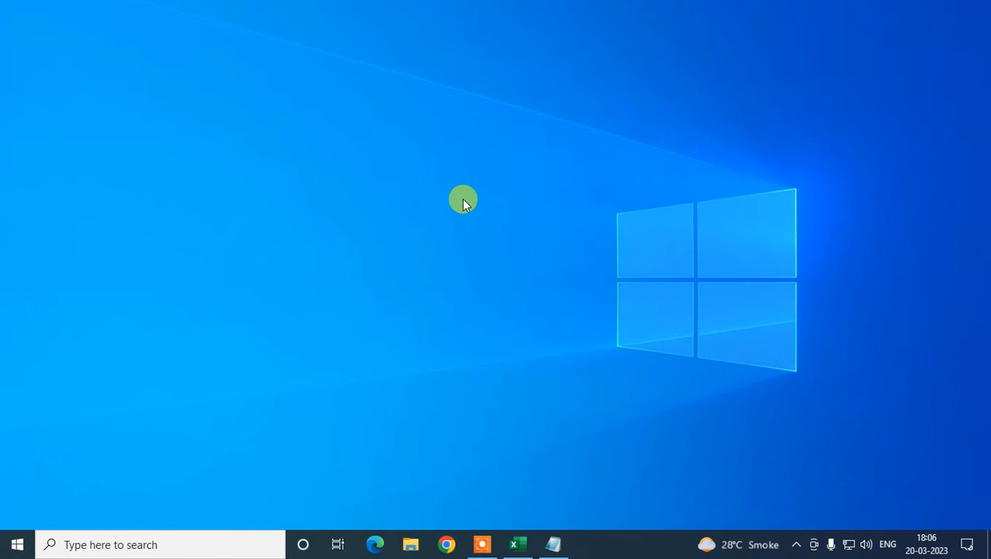